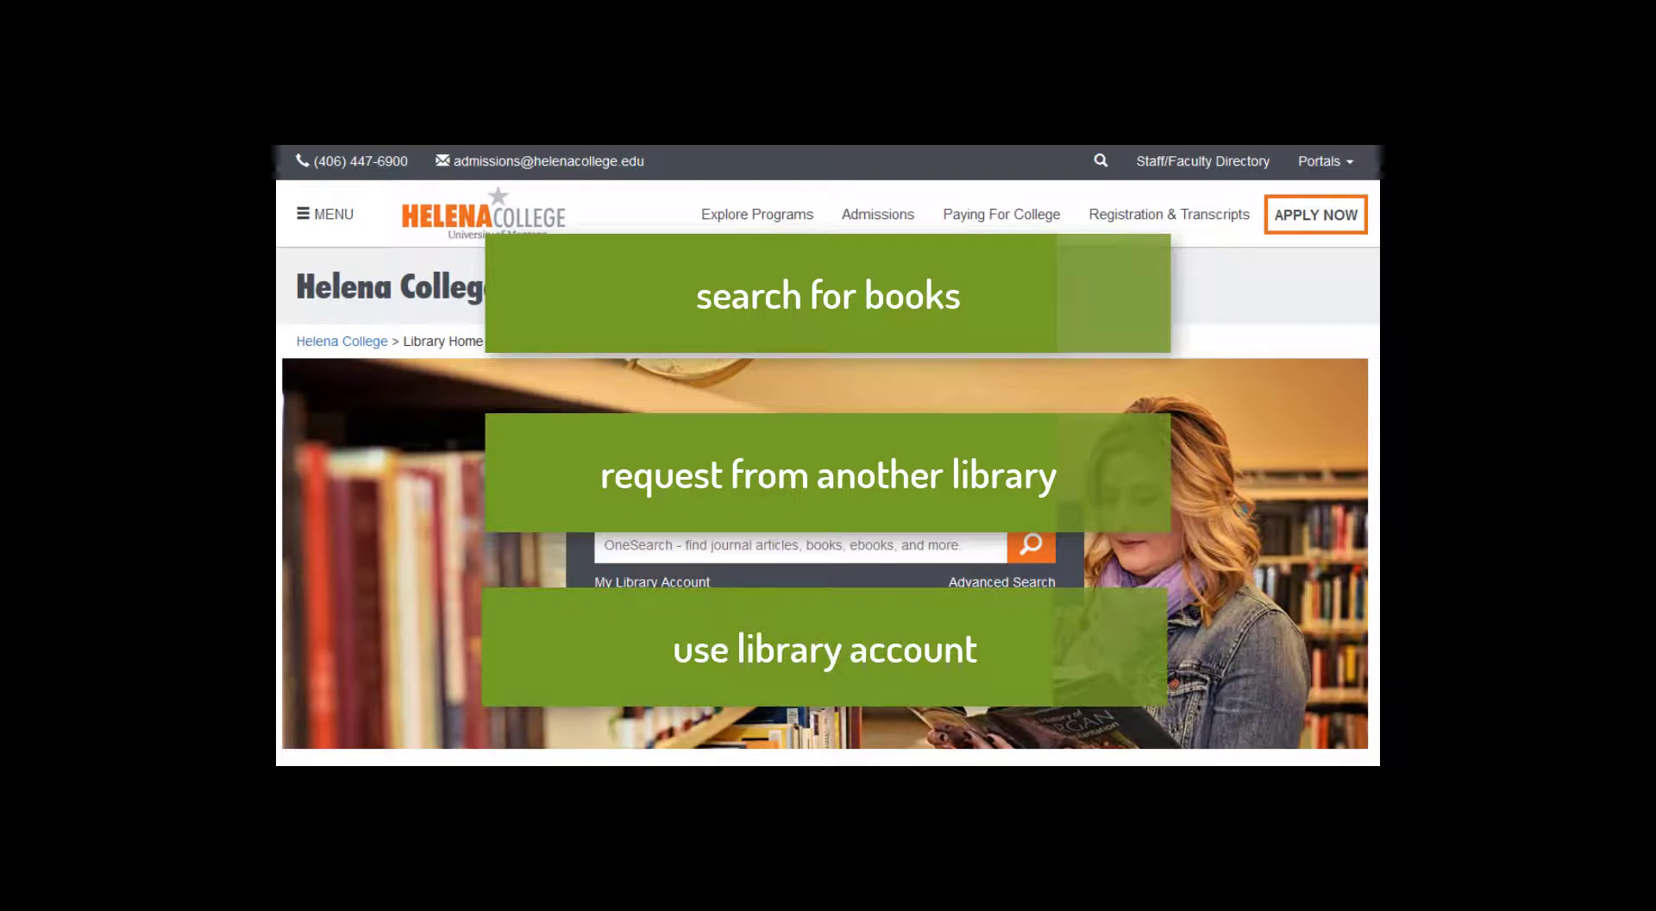
Enter the quoted phrase "korean war" in the OneSearch box without submitting
{"action": "type", "text": "\"korean war\""}
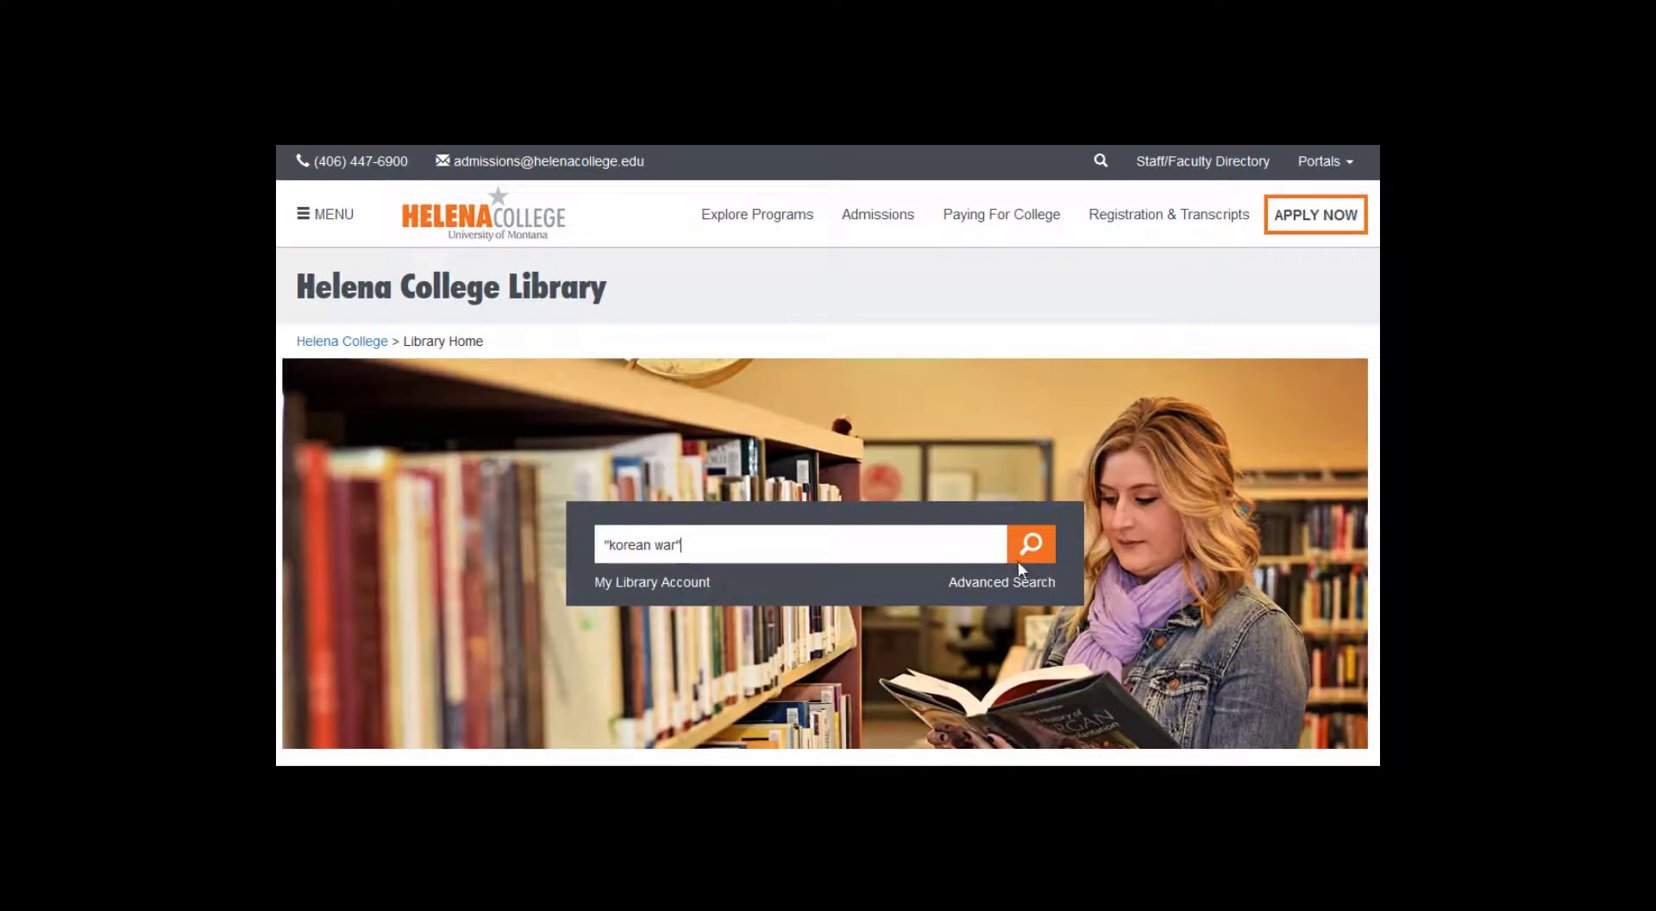
Run the "korean war" search, then exclude videos, narrowing results to 9 Helena College items
{"action": "left_click", "coordinate": [1032, 543]}
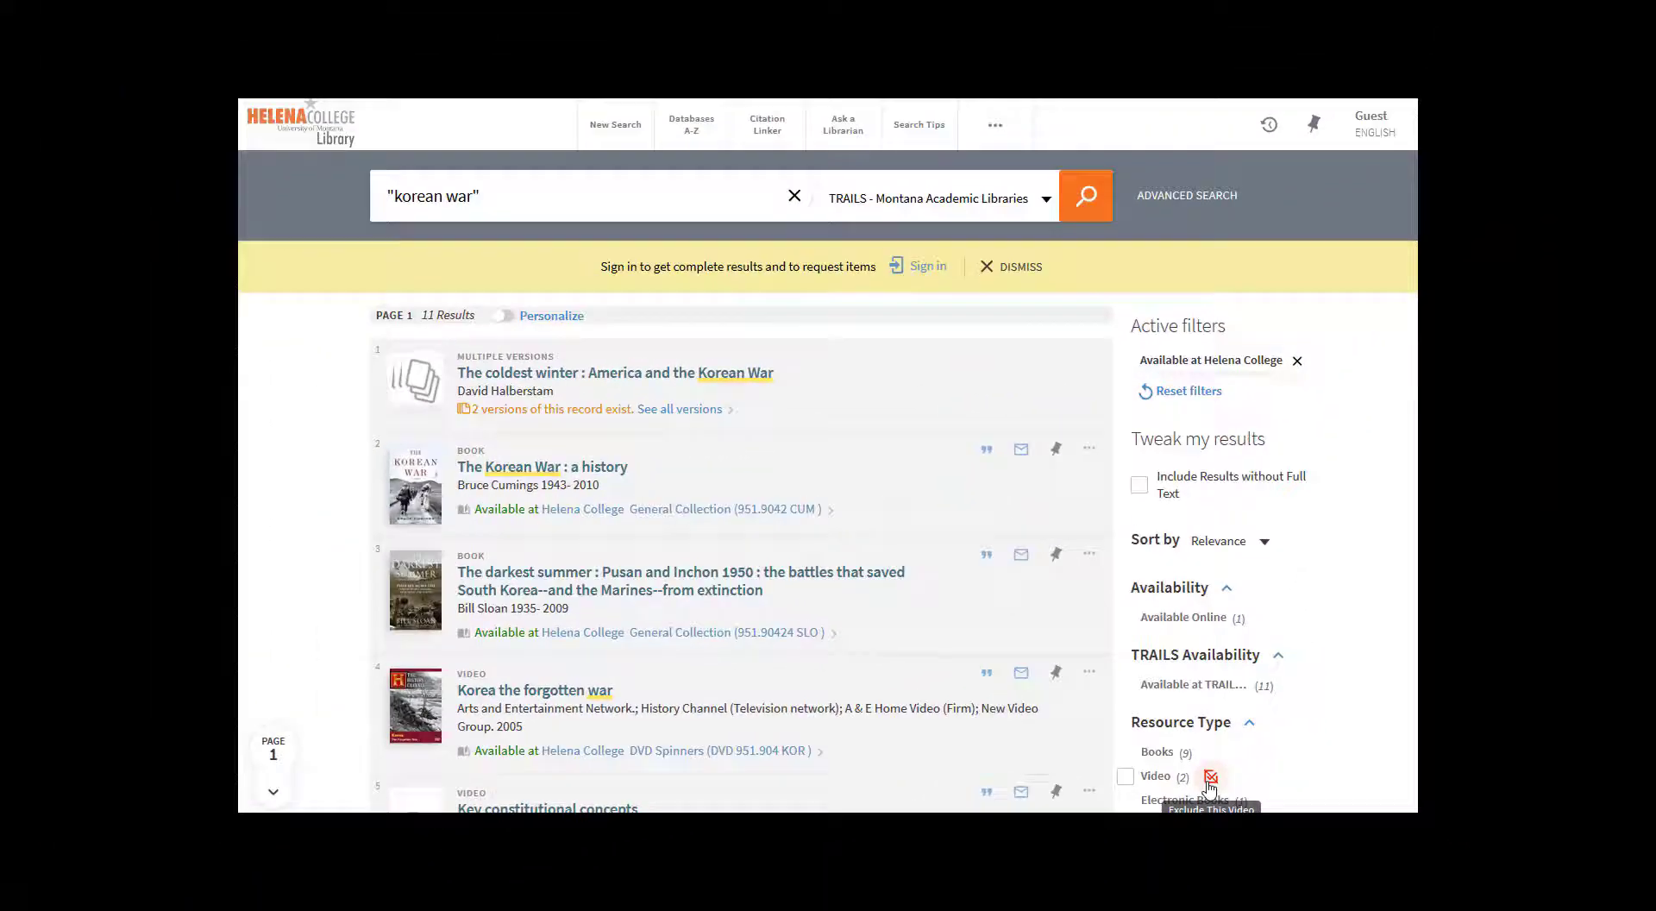
{"action": "left_click", "coordinate": [1210, 777]}
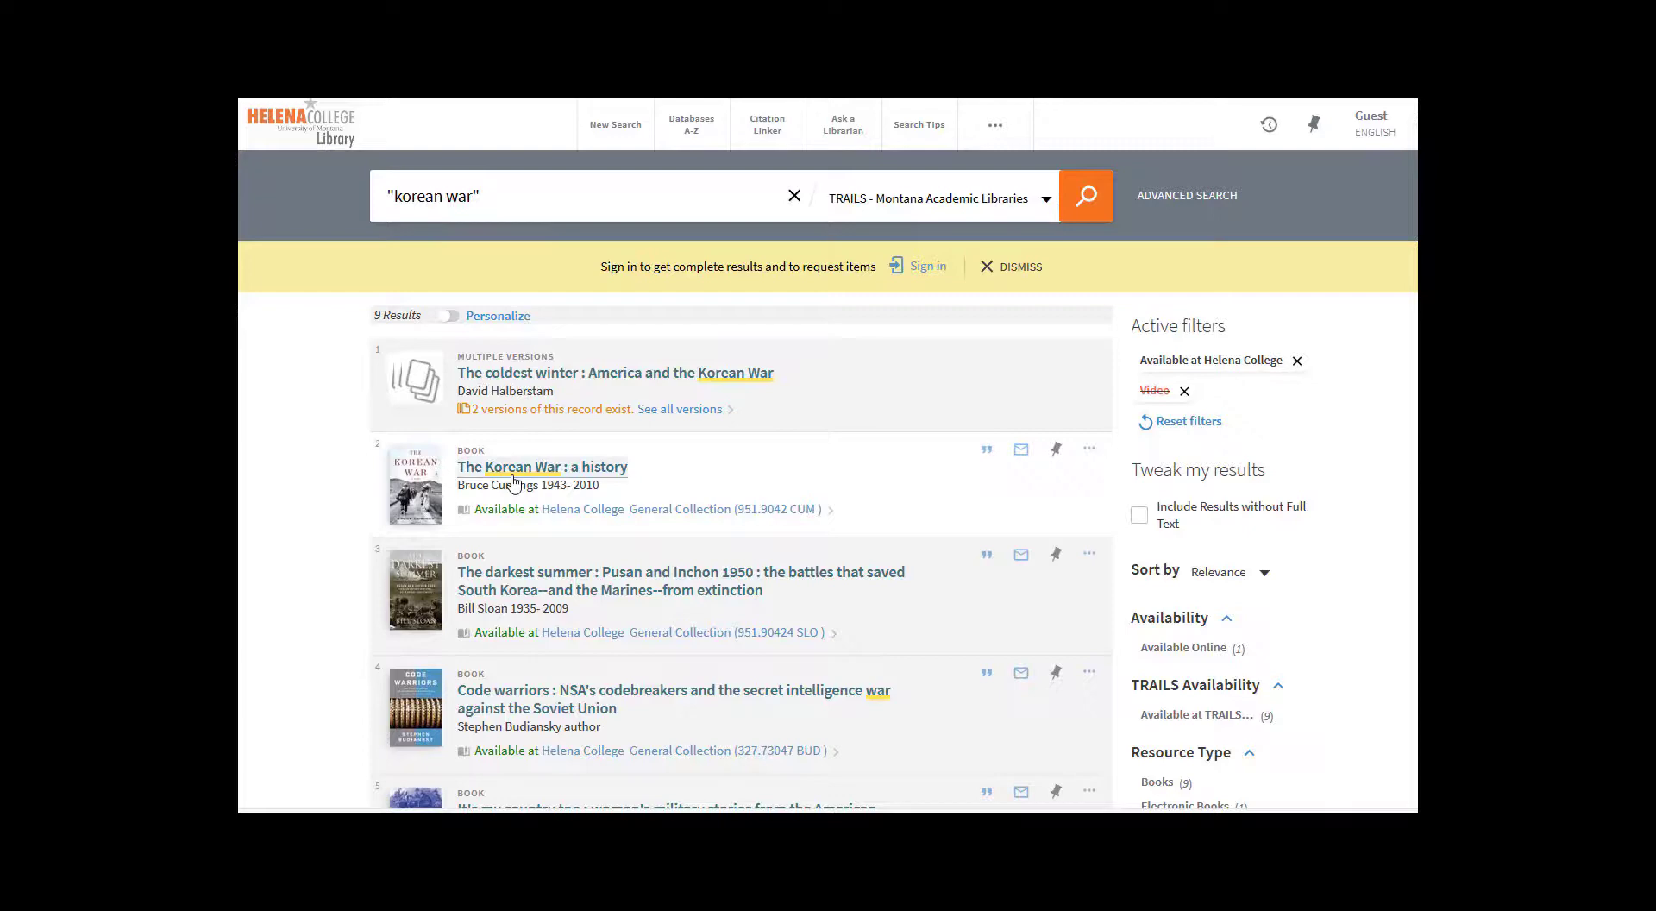
{"action": "left_click", "coordinate": [542, 467]}
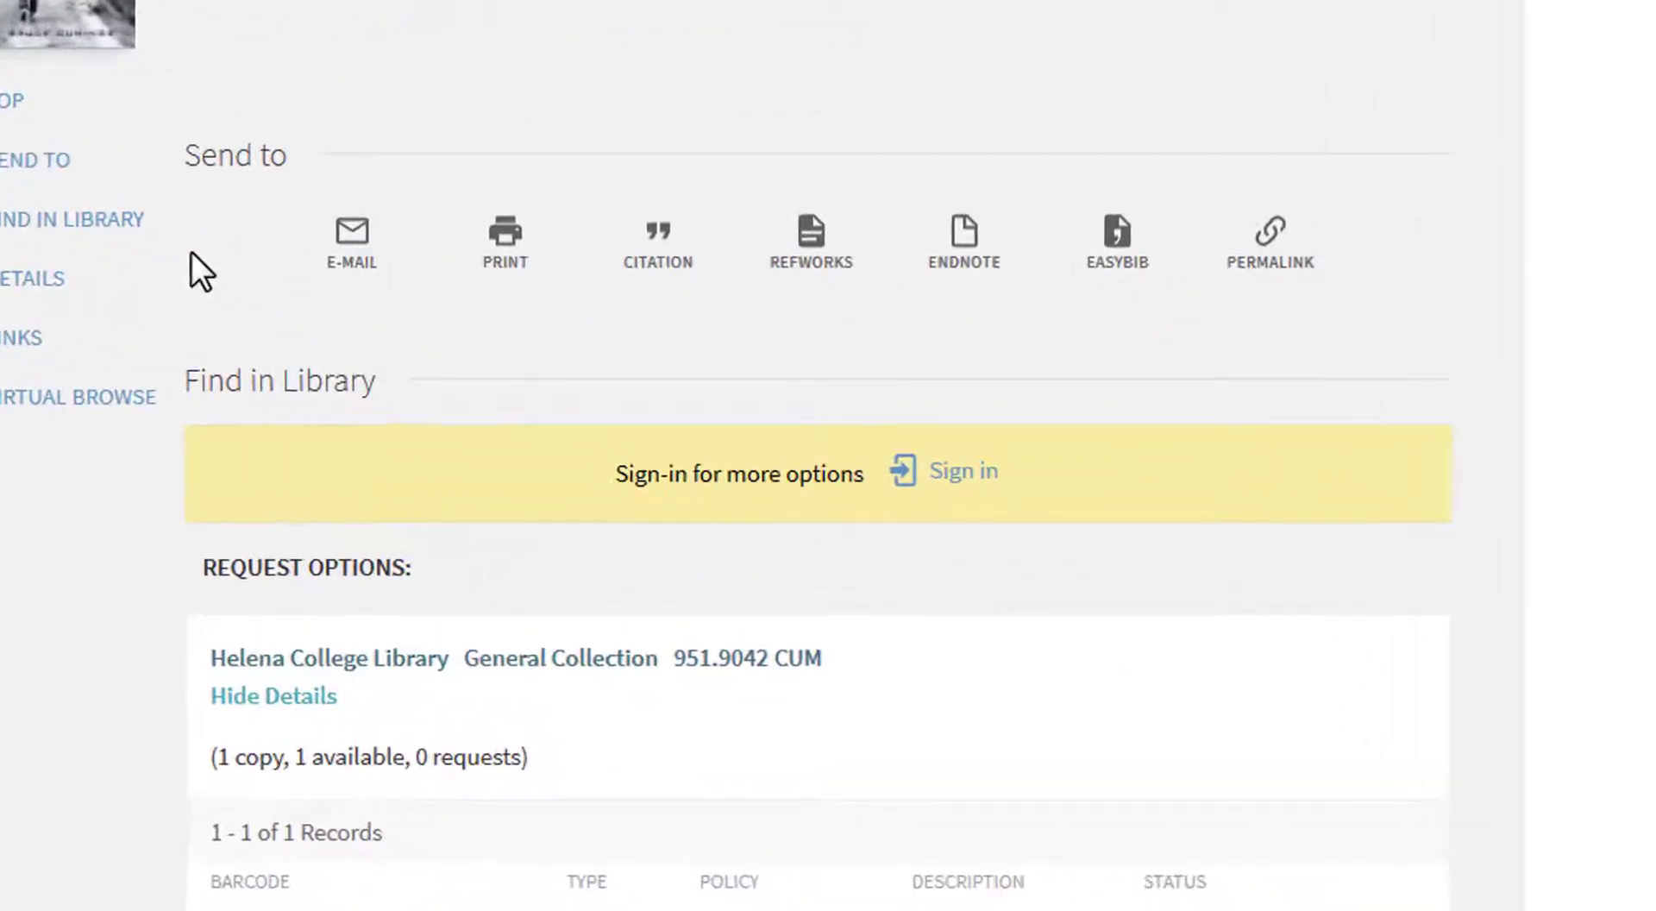
{"action": "left_click", "coordinate": [350, 244]}
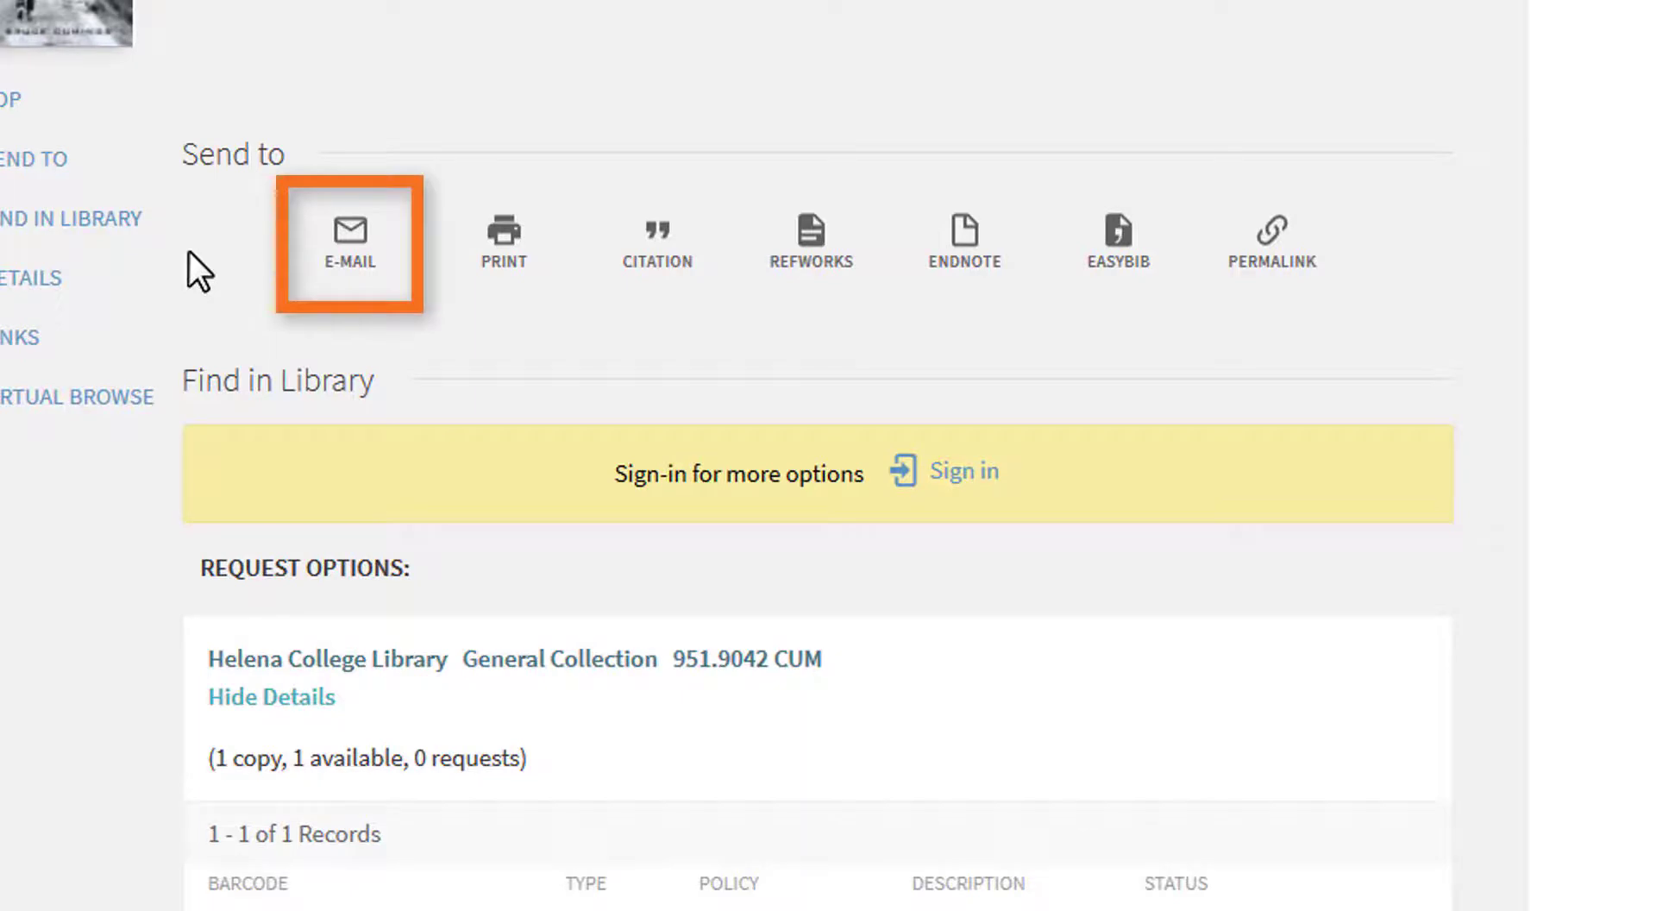
{"action": "left_click", "coordinate": [657, 243]}
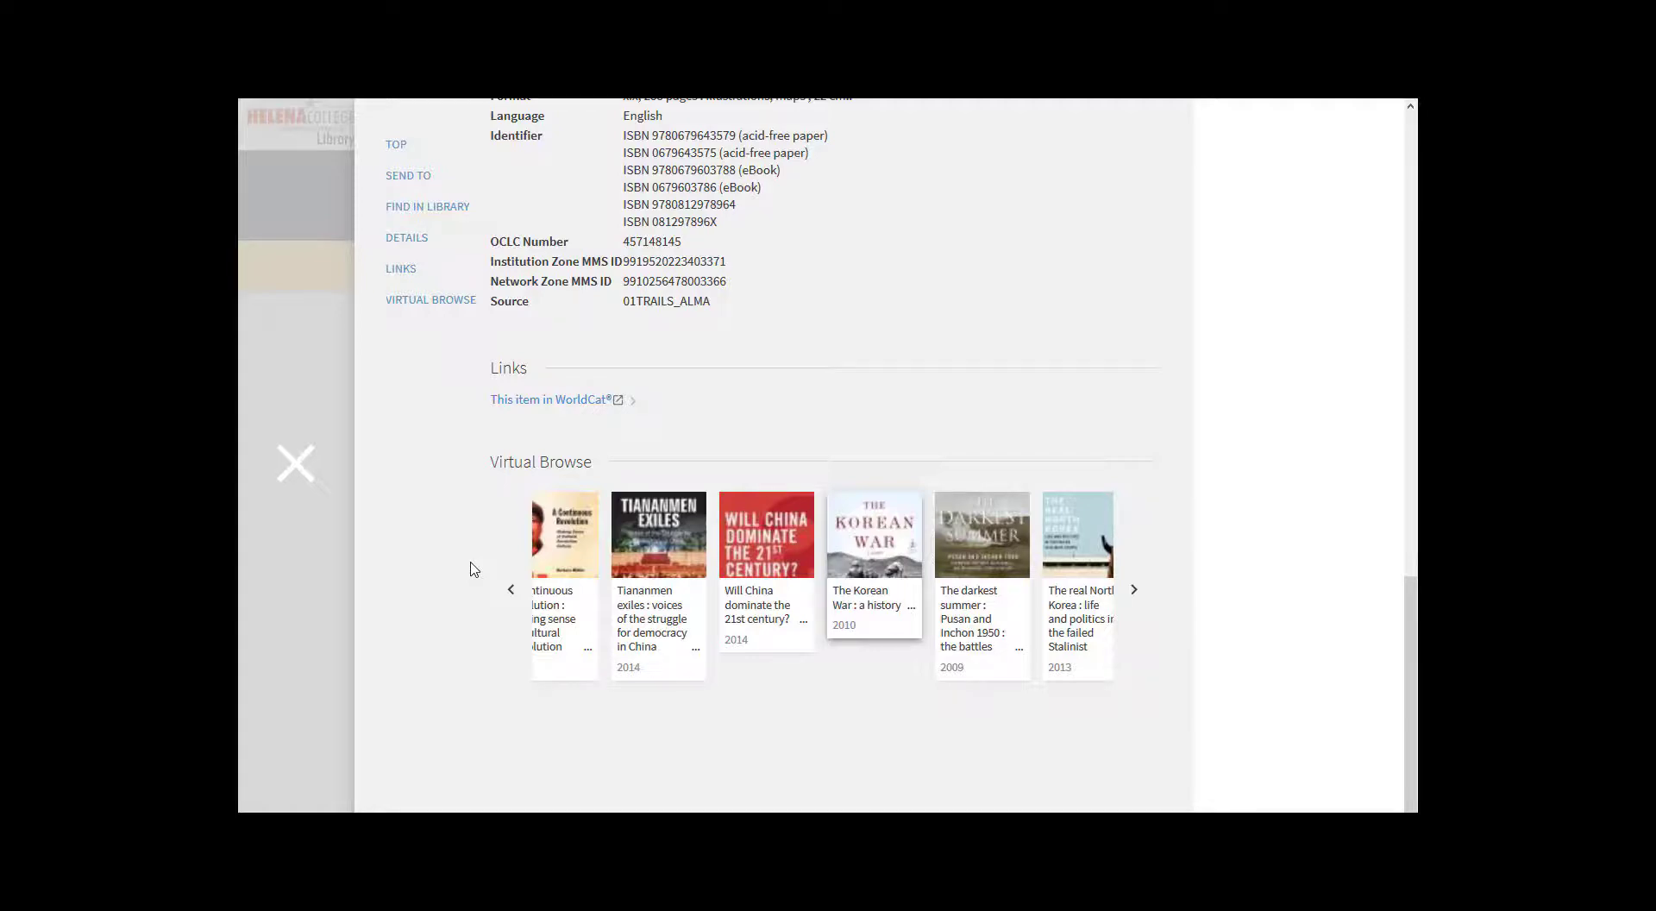
{"action": "mouse_move", "coordinate": [298, 466]}
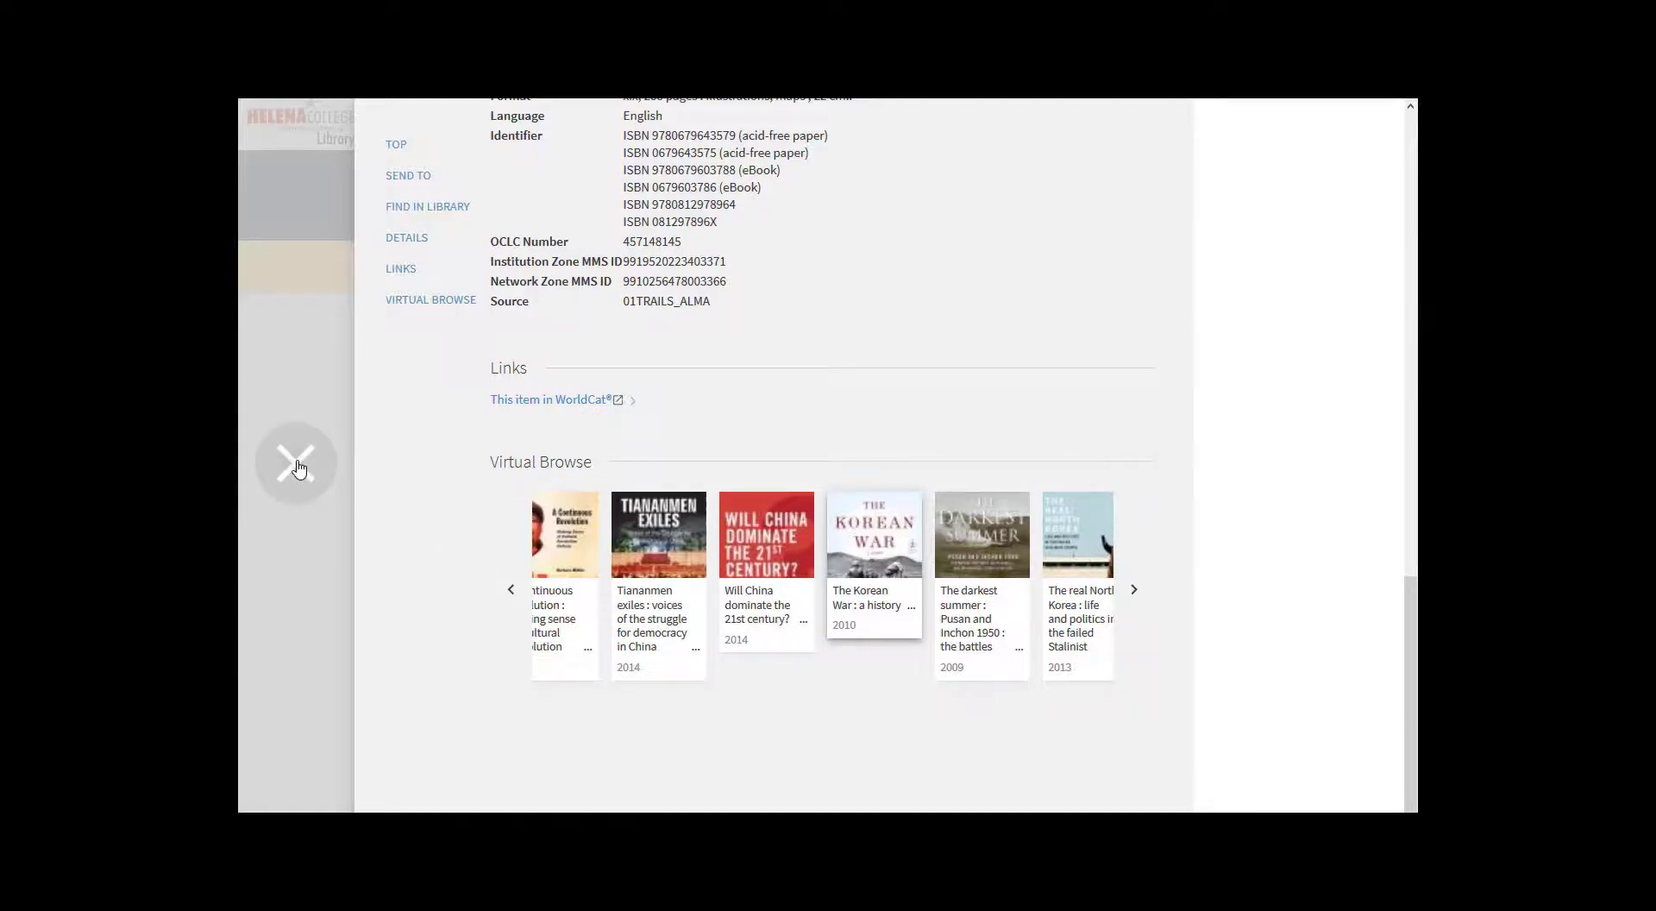
{"action": "left_click", "coordinate": [297, 465]}
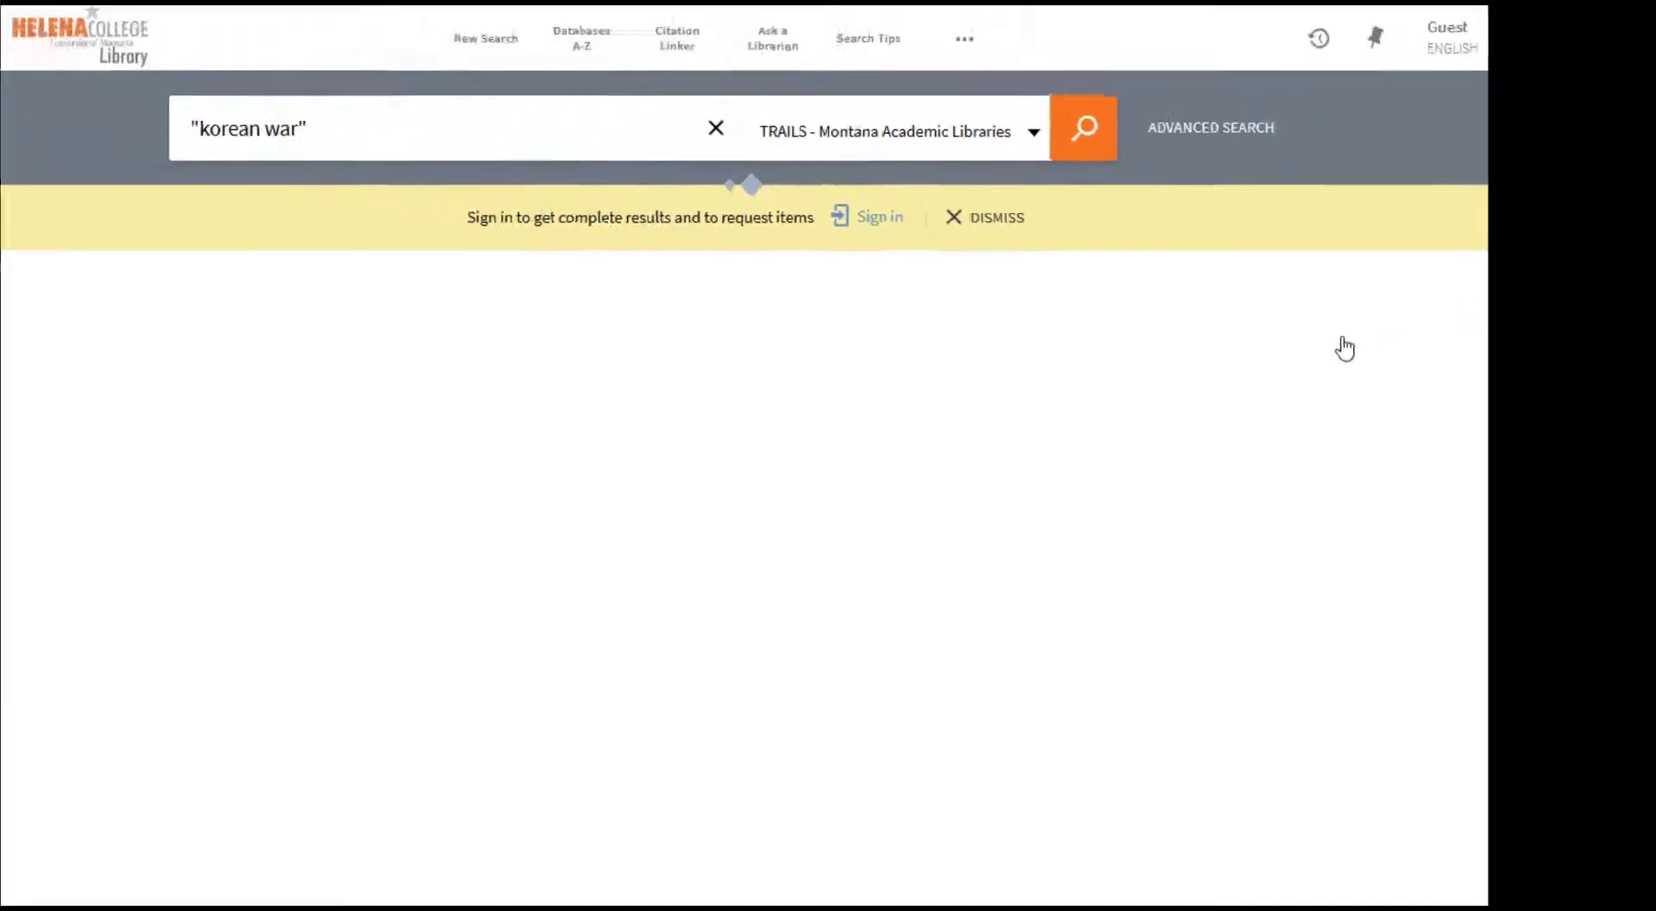
Switch to Available at TRAILS (677 results) and open Allan Reed Millett's The Korean War
{"action": "left_click", "coordinate": [1082, 129]}
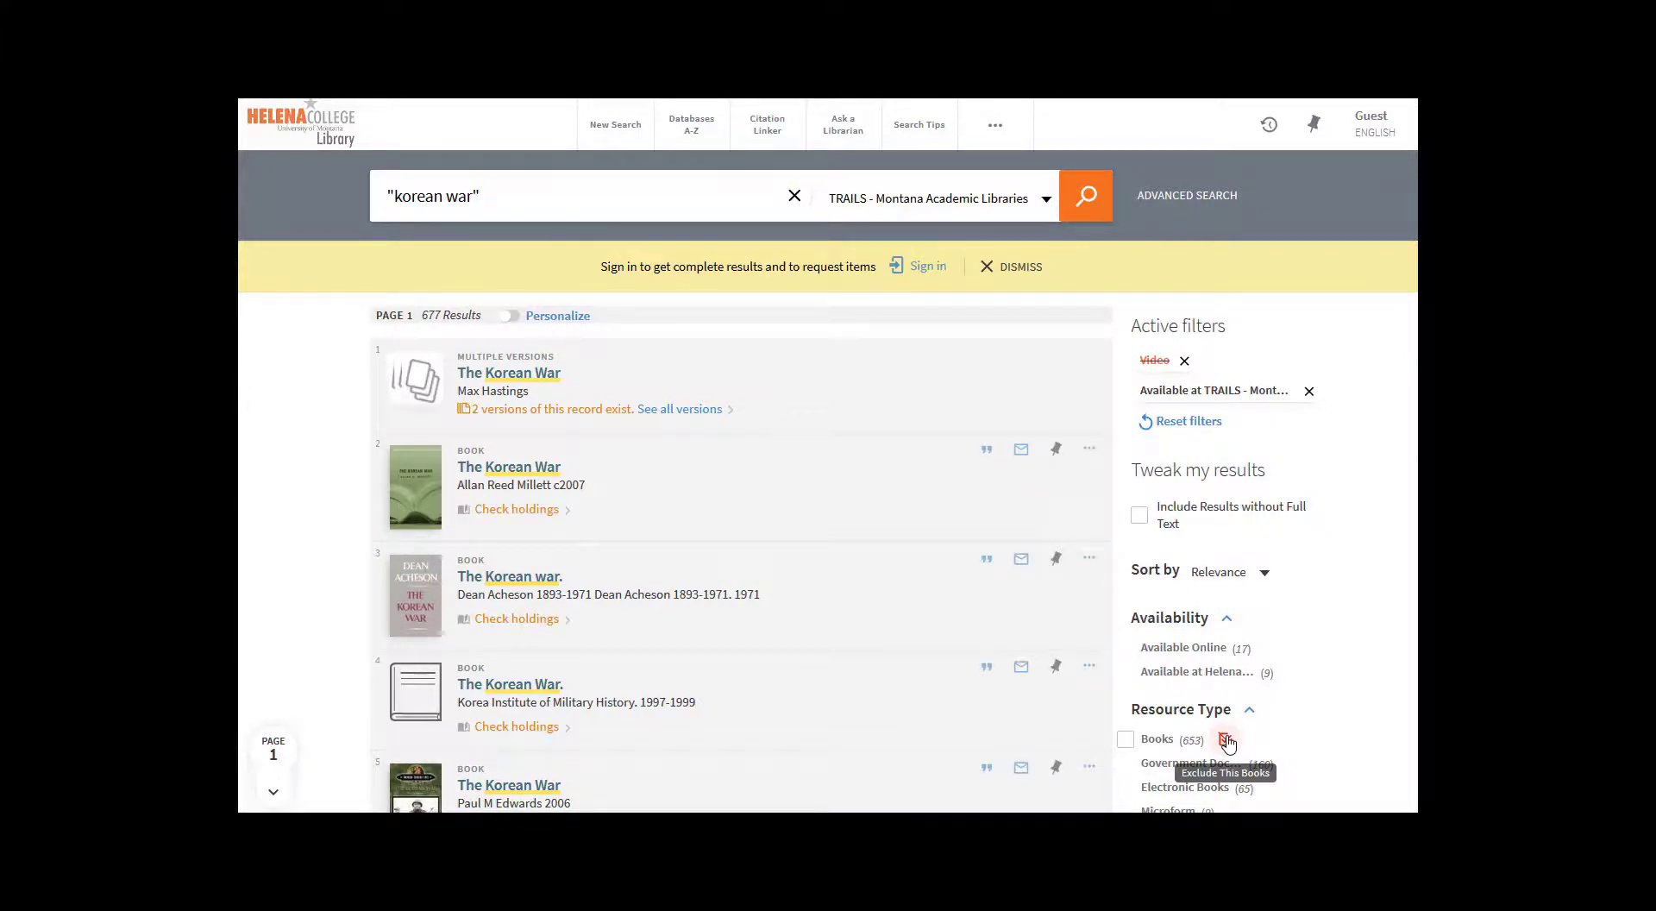
{"action": "mouse_move", "coordinate": [834, 425]}
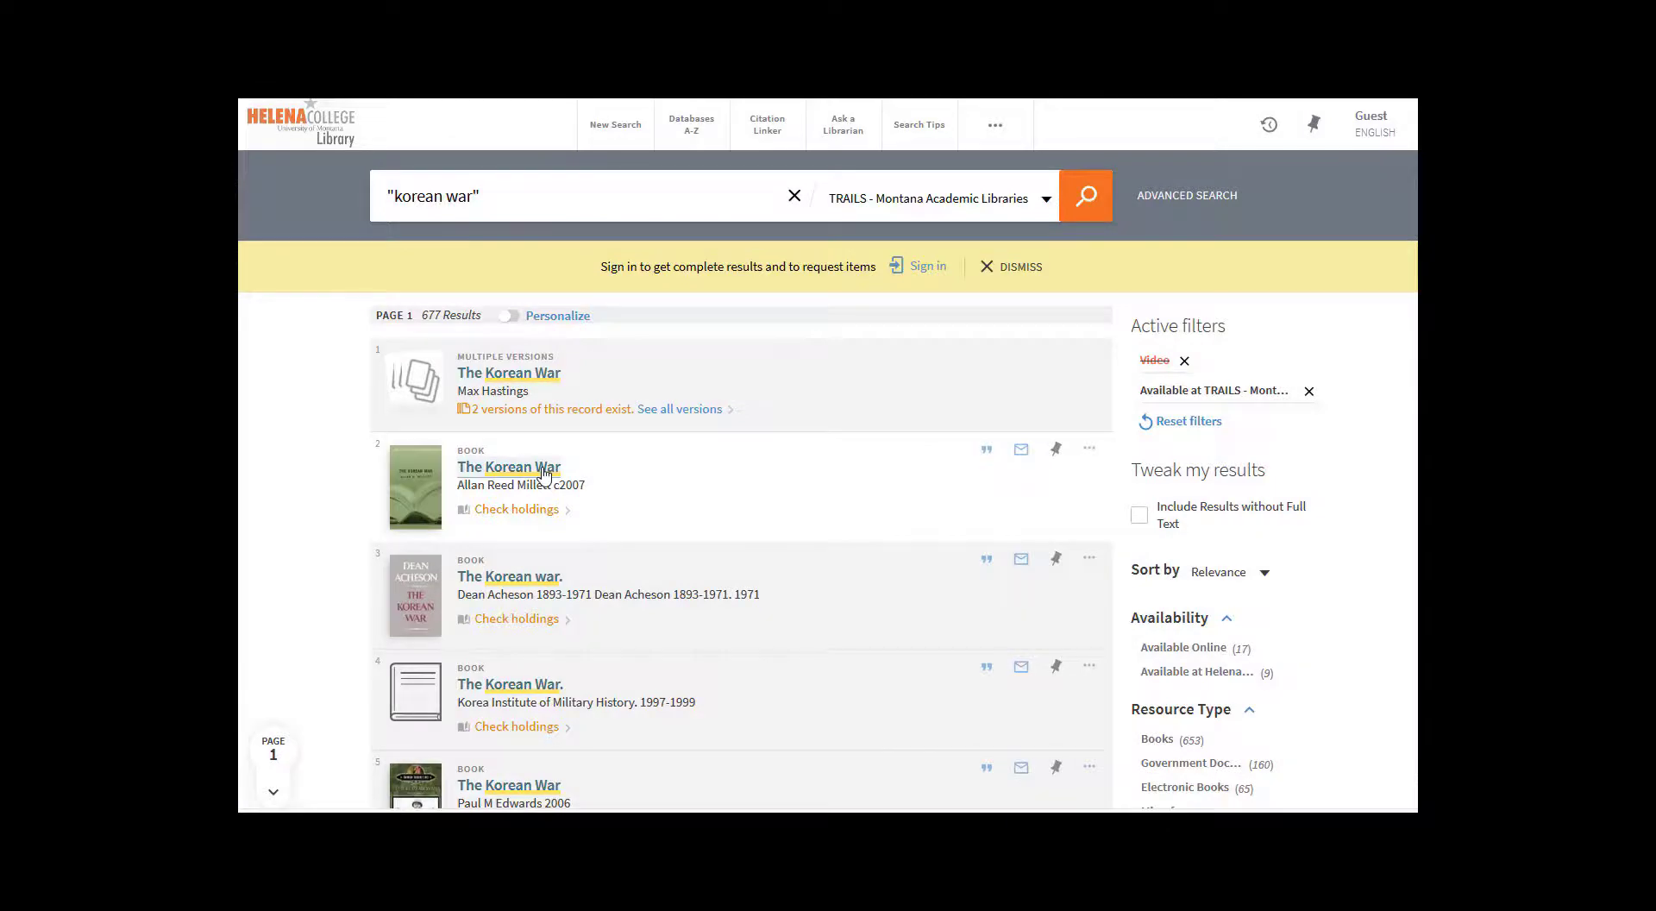
{"action": "left_click", "coordinate": [509, 467]}
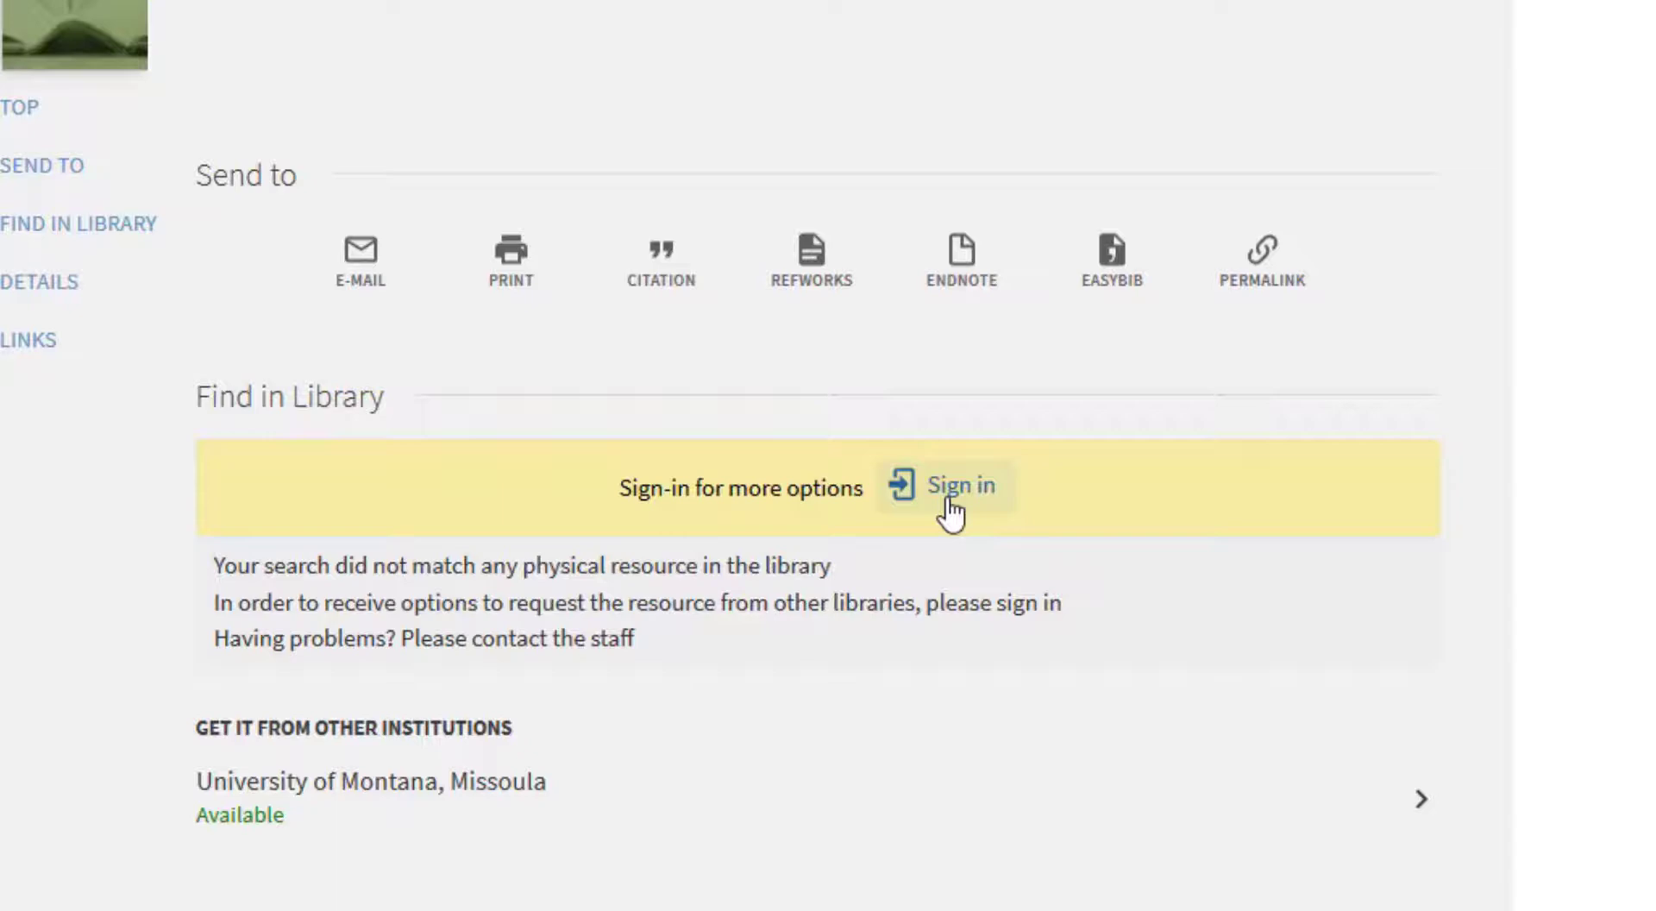
Sign in with NetID Login and request Millett's The Korean War from another library
{"action": "left_click", "coordinate": [960, 487]}
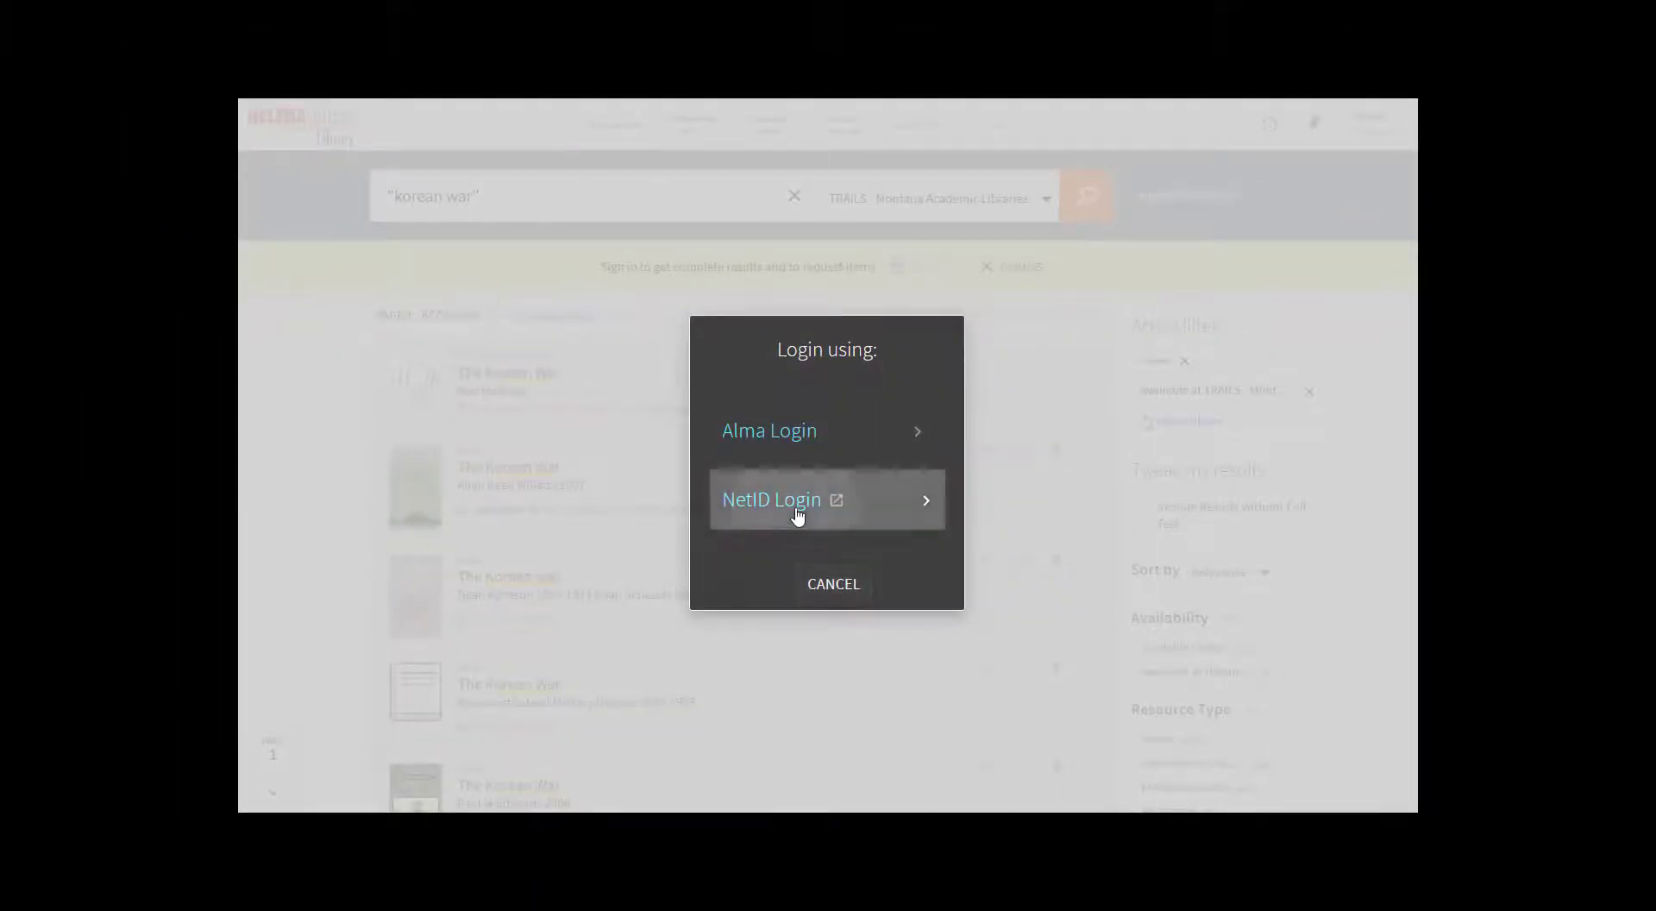
{"action": "left_click", "coordinate": [771, 499]}
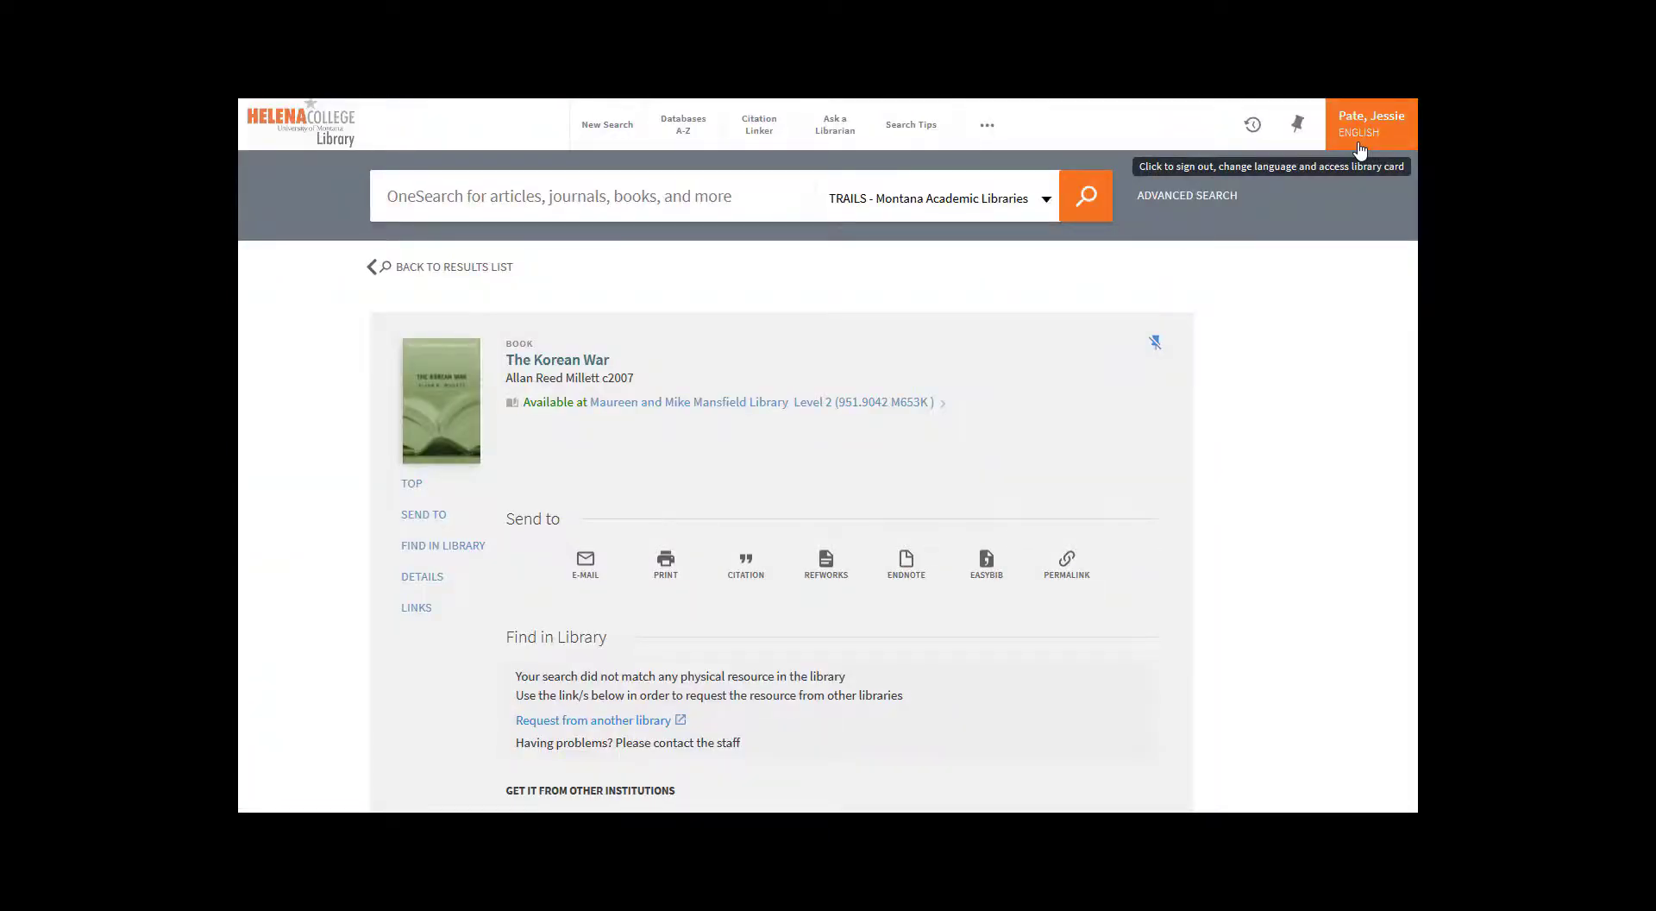
{"action": "mouse_move", "coordinate": [838, 793]}
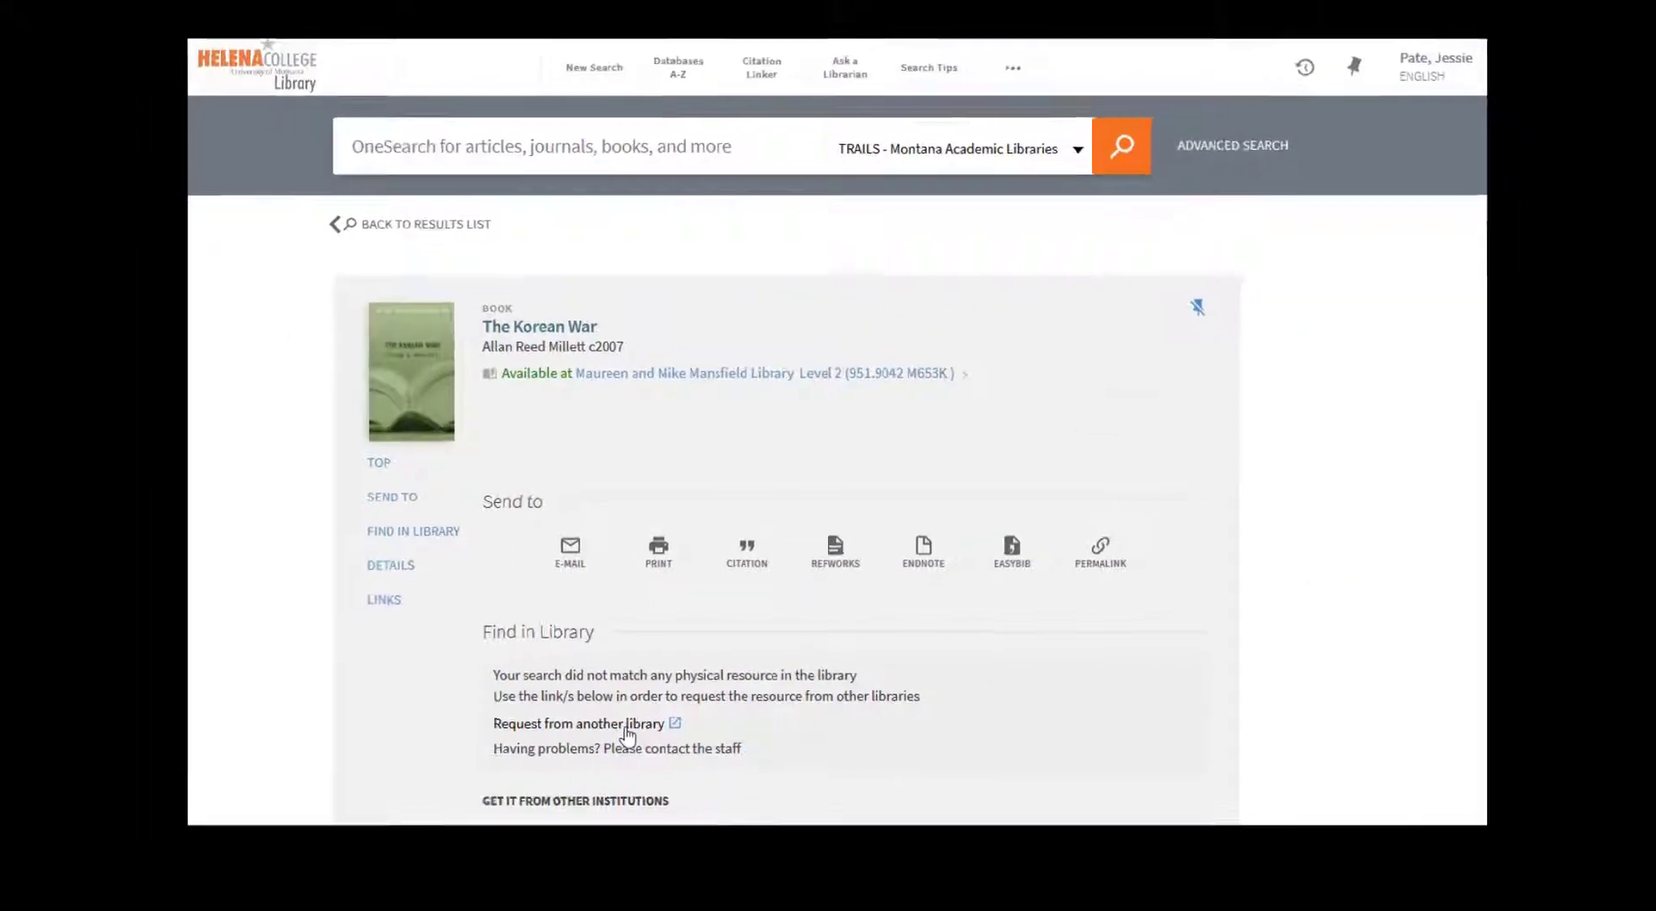
{"action": "left_click", "coordinate": [580, 723]}
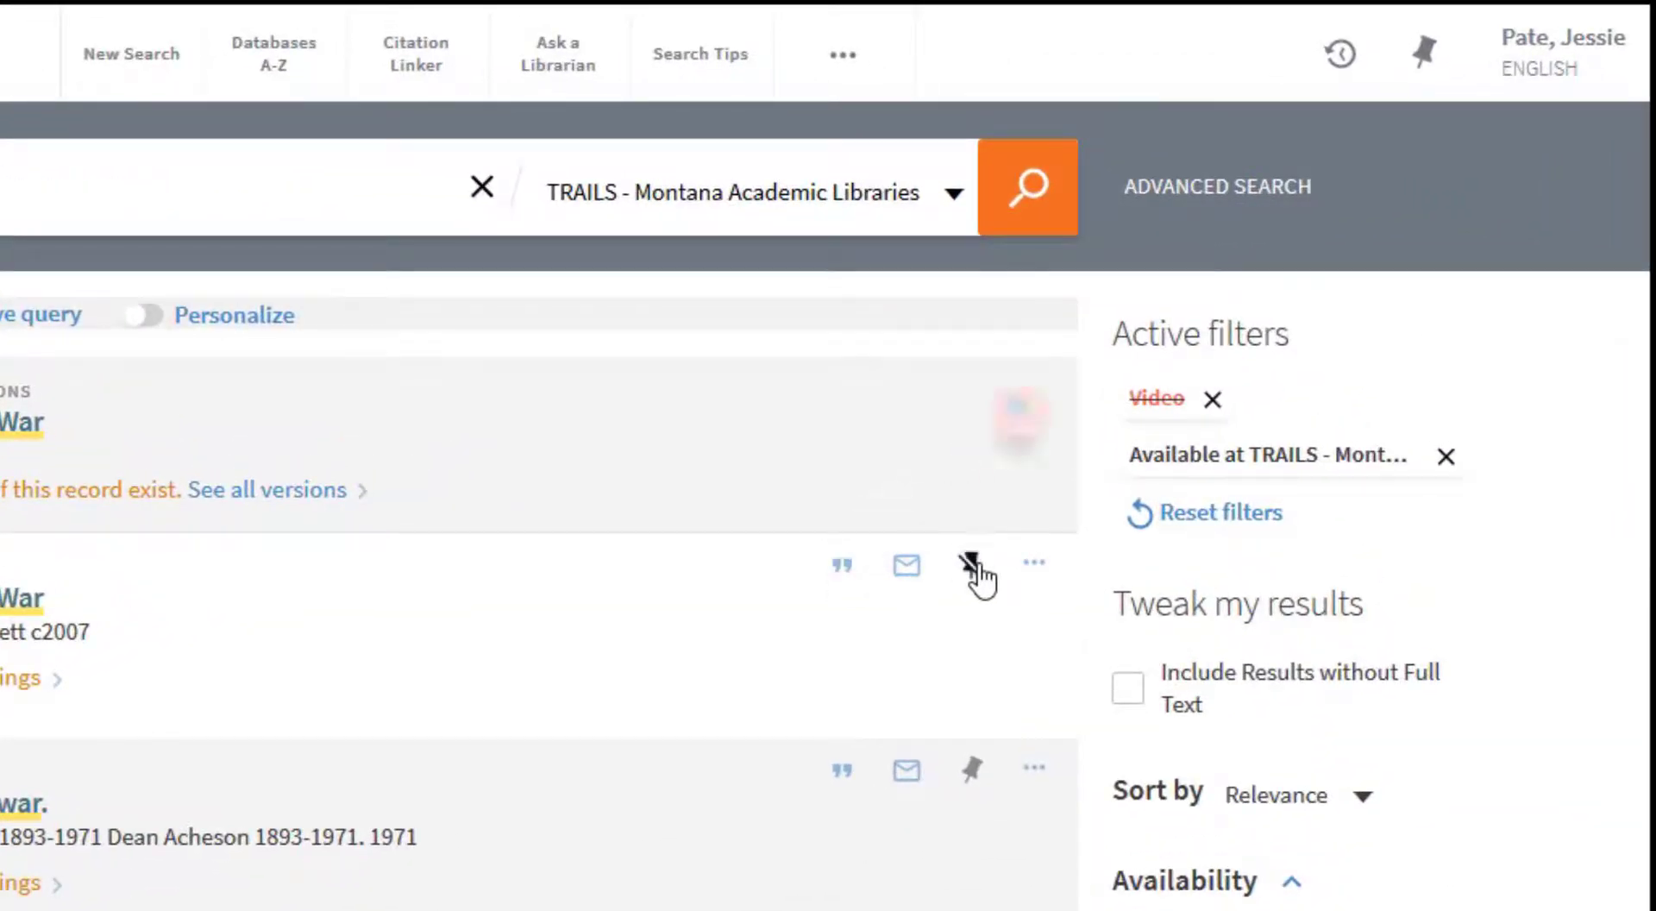
Pin Millett's The Korean War to favorites and lock the Available at TRAILS filter
{"action": "left_click", "coordinate": [970, 565]}
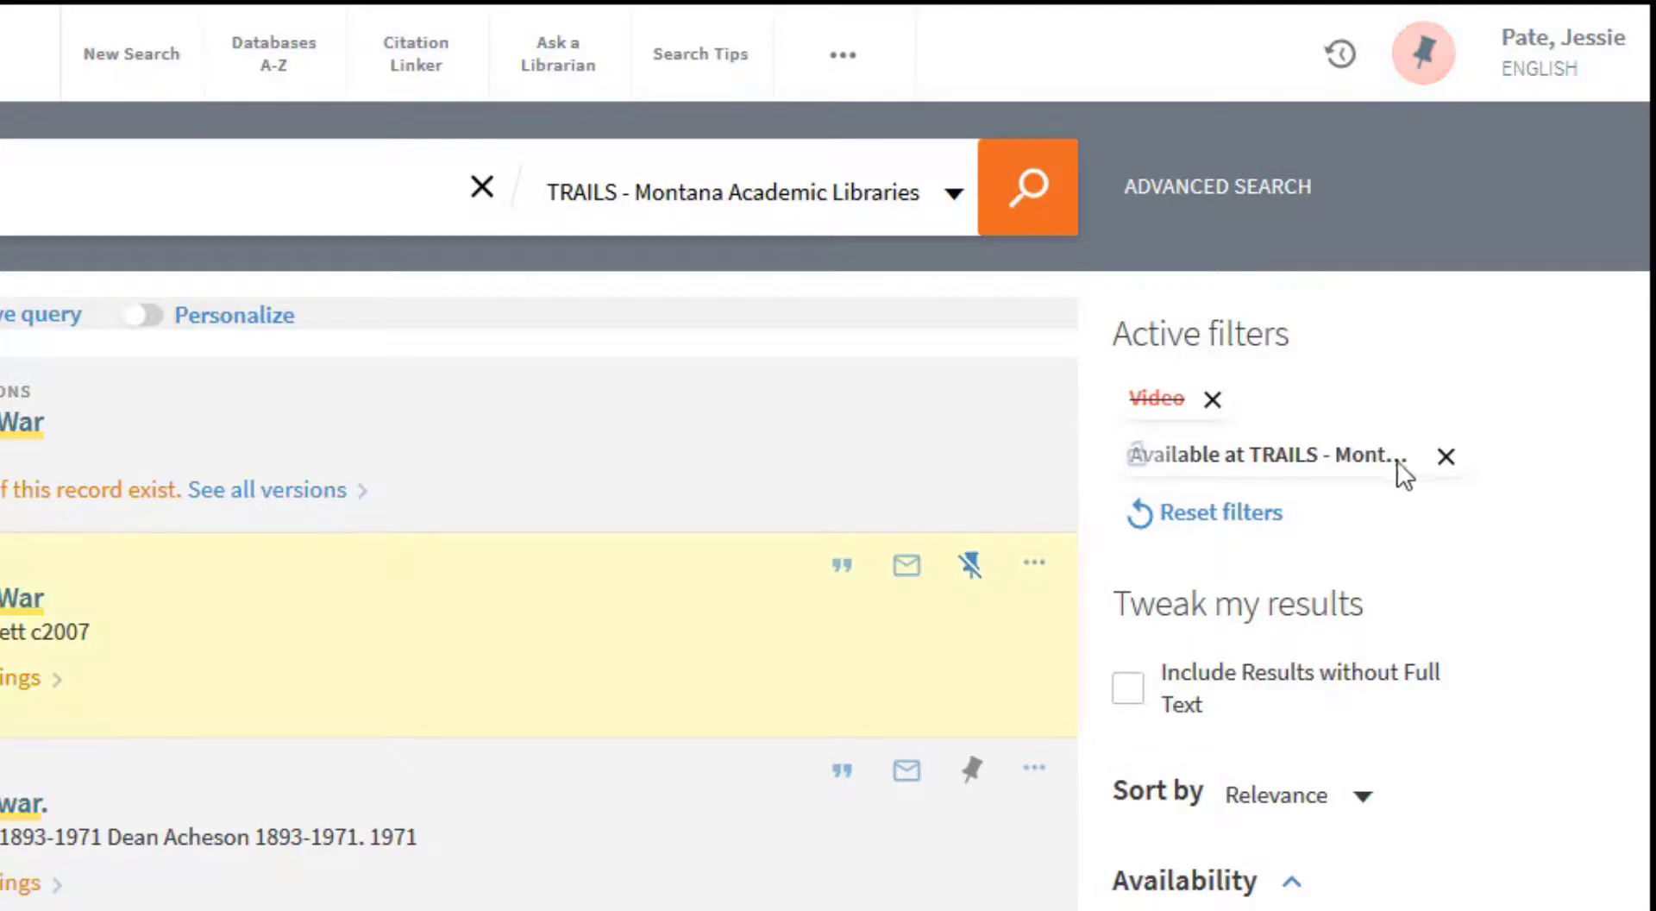
{"action": "mouse_move", "coordinate": [1540, 73]}
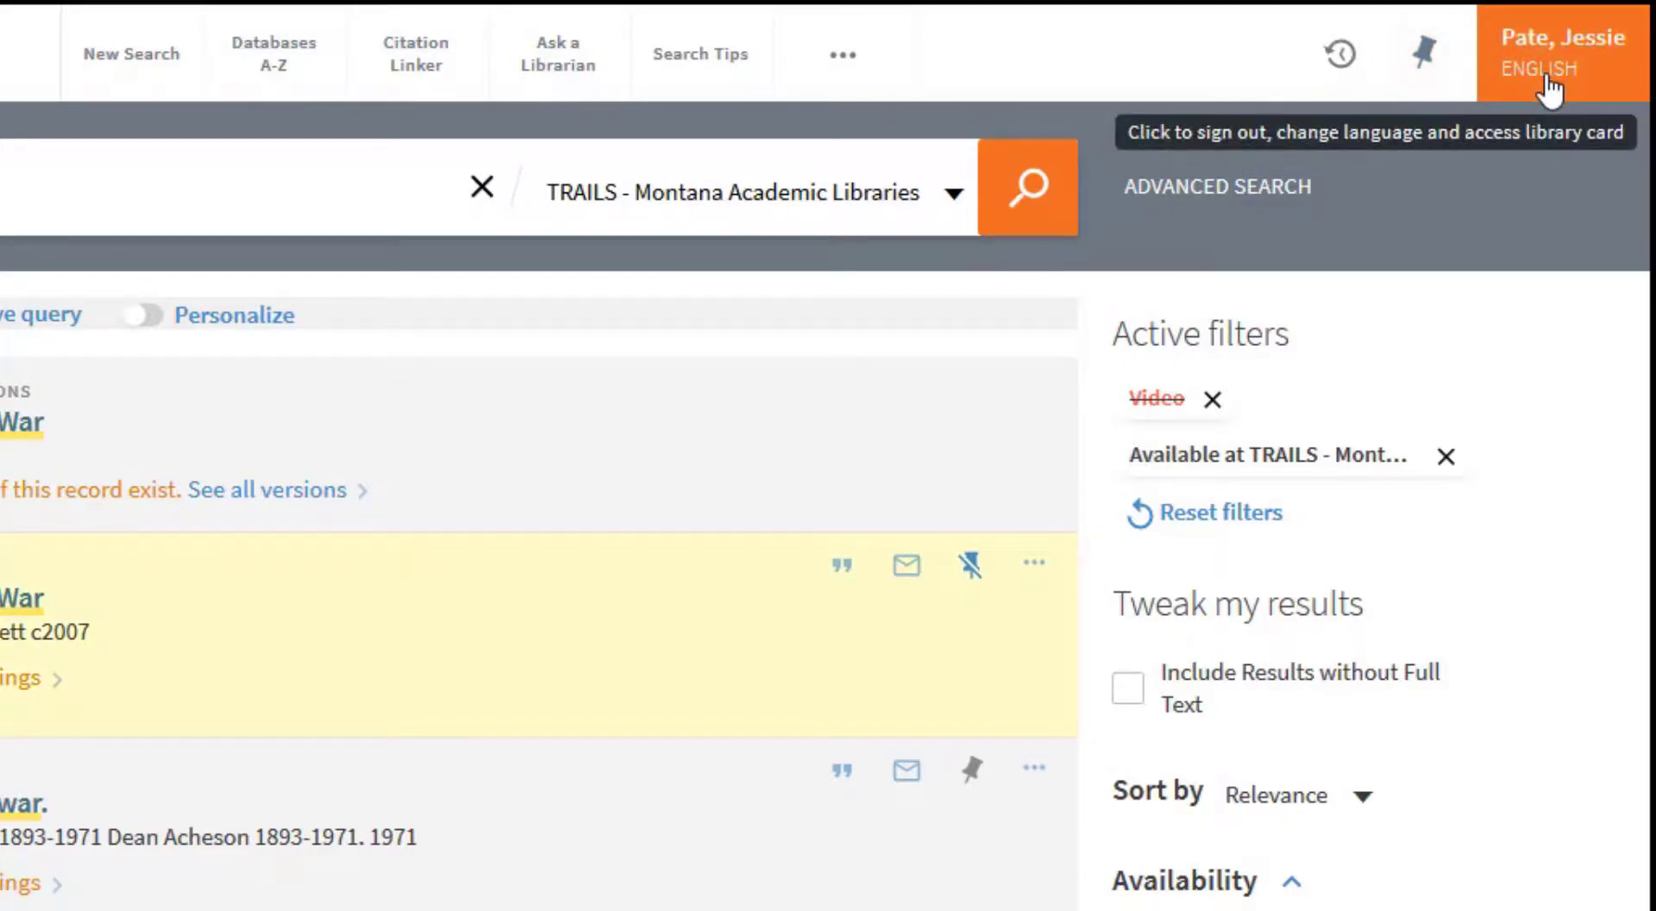
{"action": "mouse_move", "coordinate": [1458, 60]}
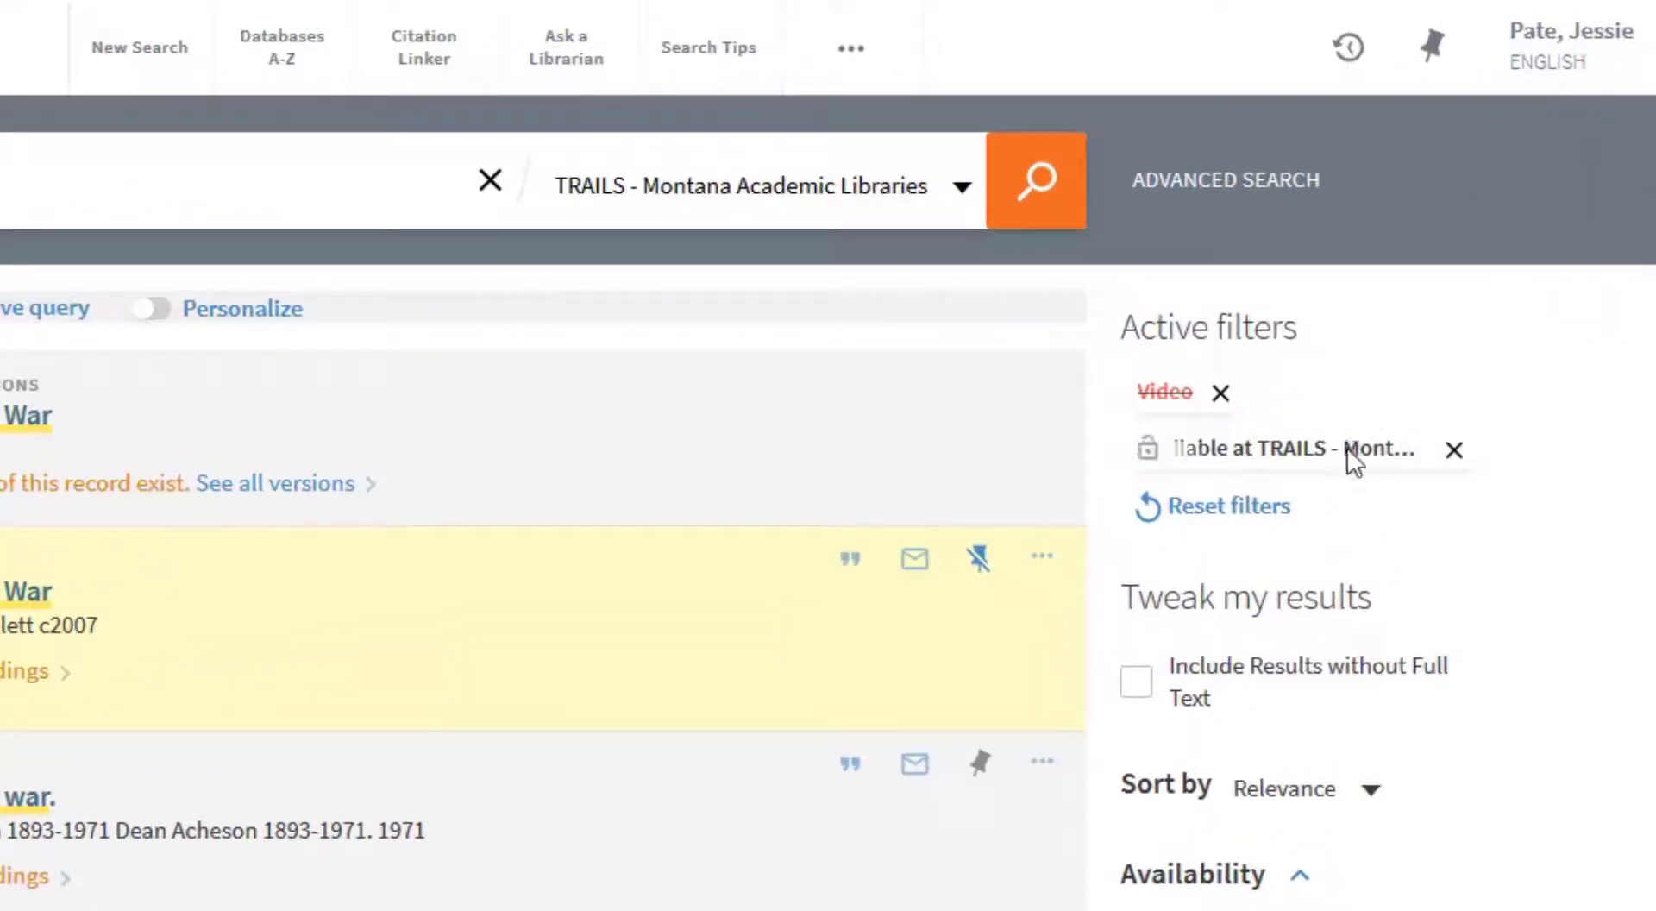
{"action": "left_click", "coordinate": [1221, 393]}
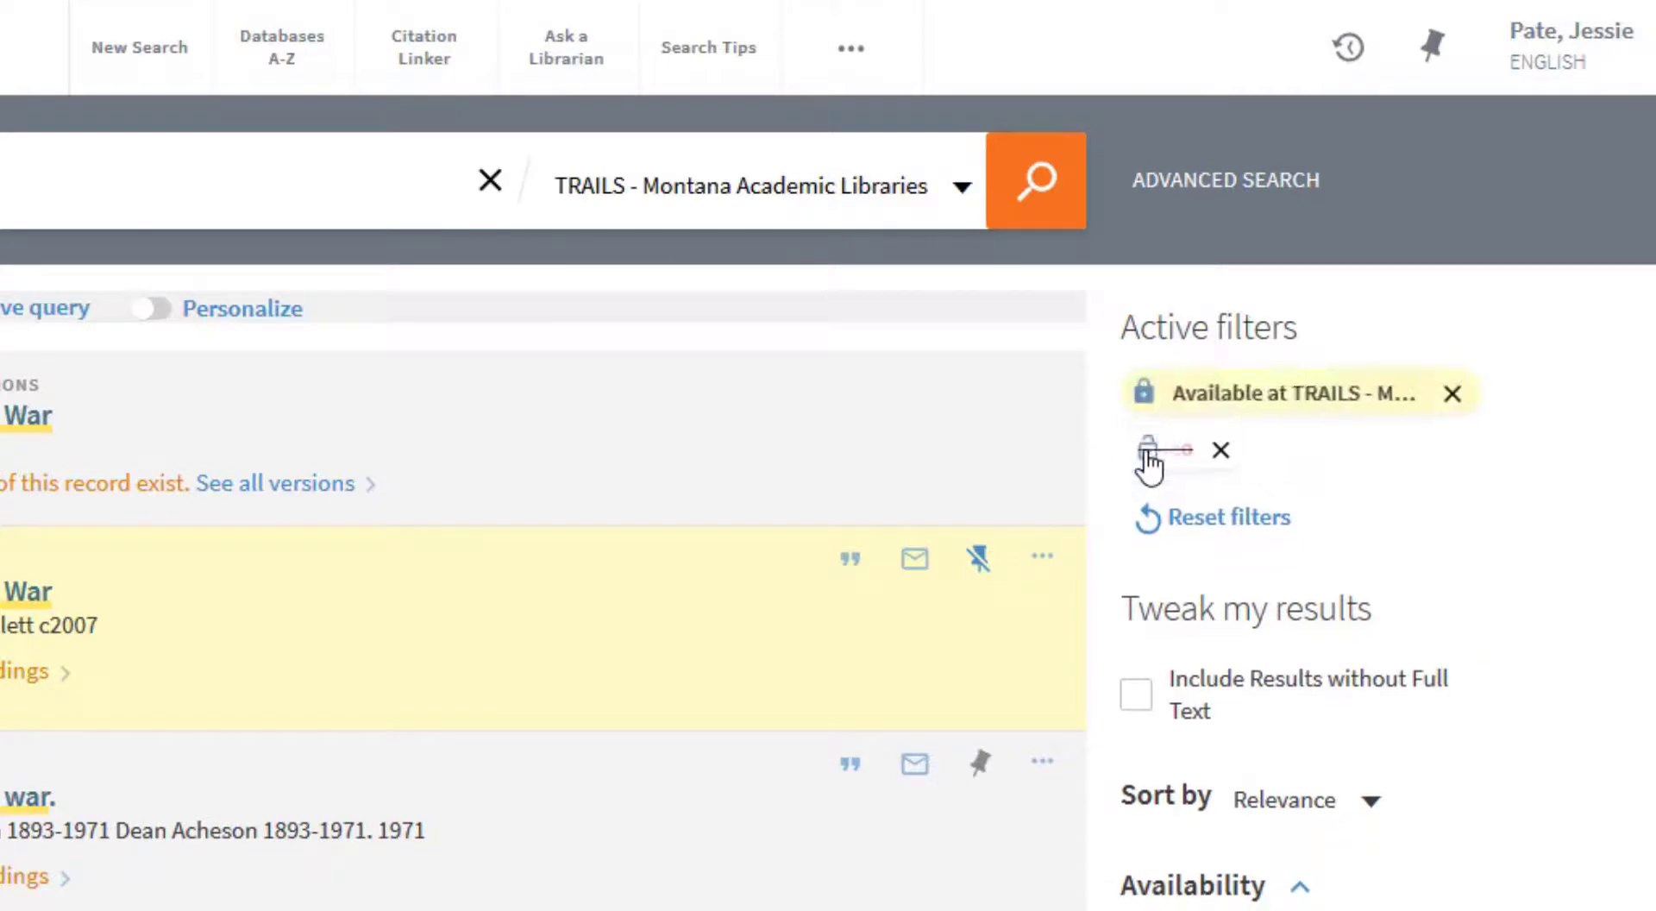
{"action": "mouse_move", "coordinate": [1149, 449]}
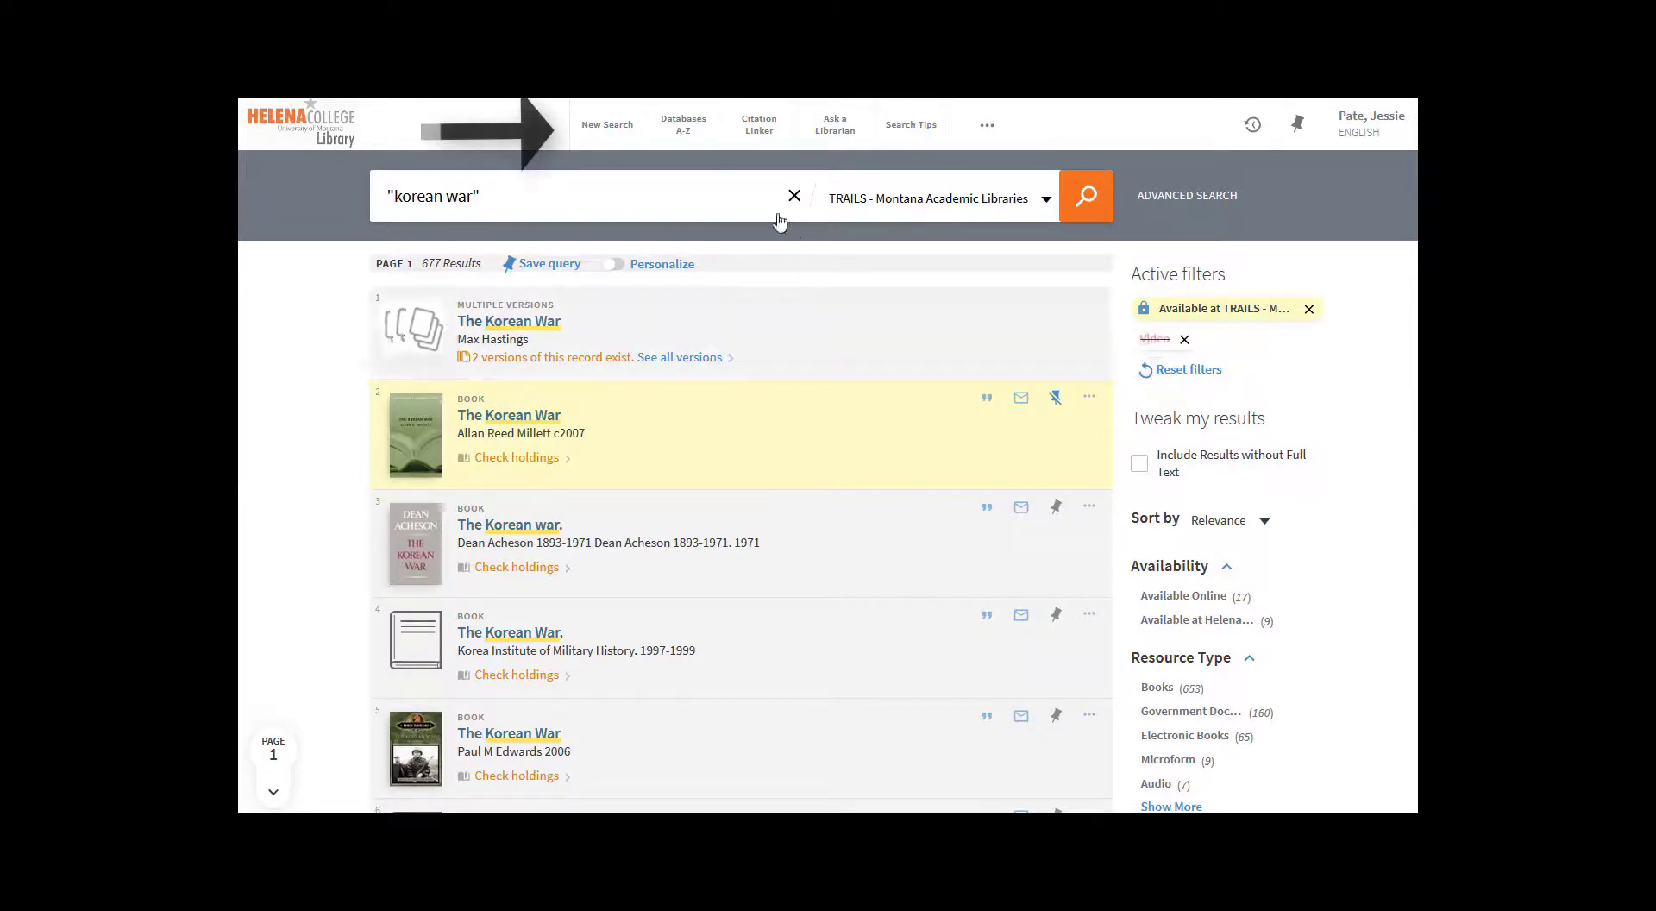
{"action": "mouse_move", "coordinate": [607, 124]}
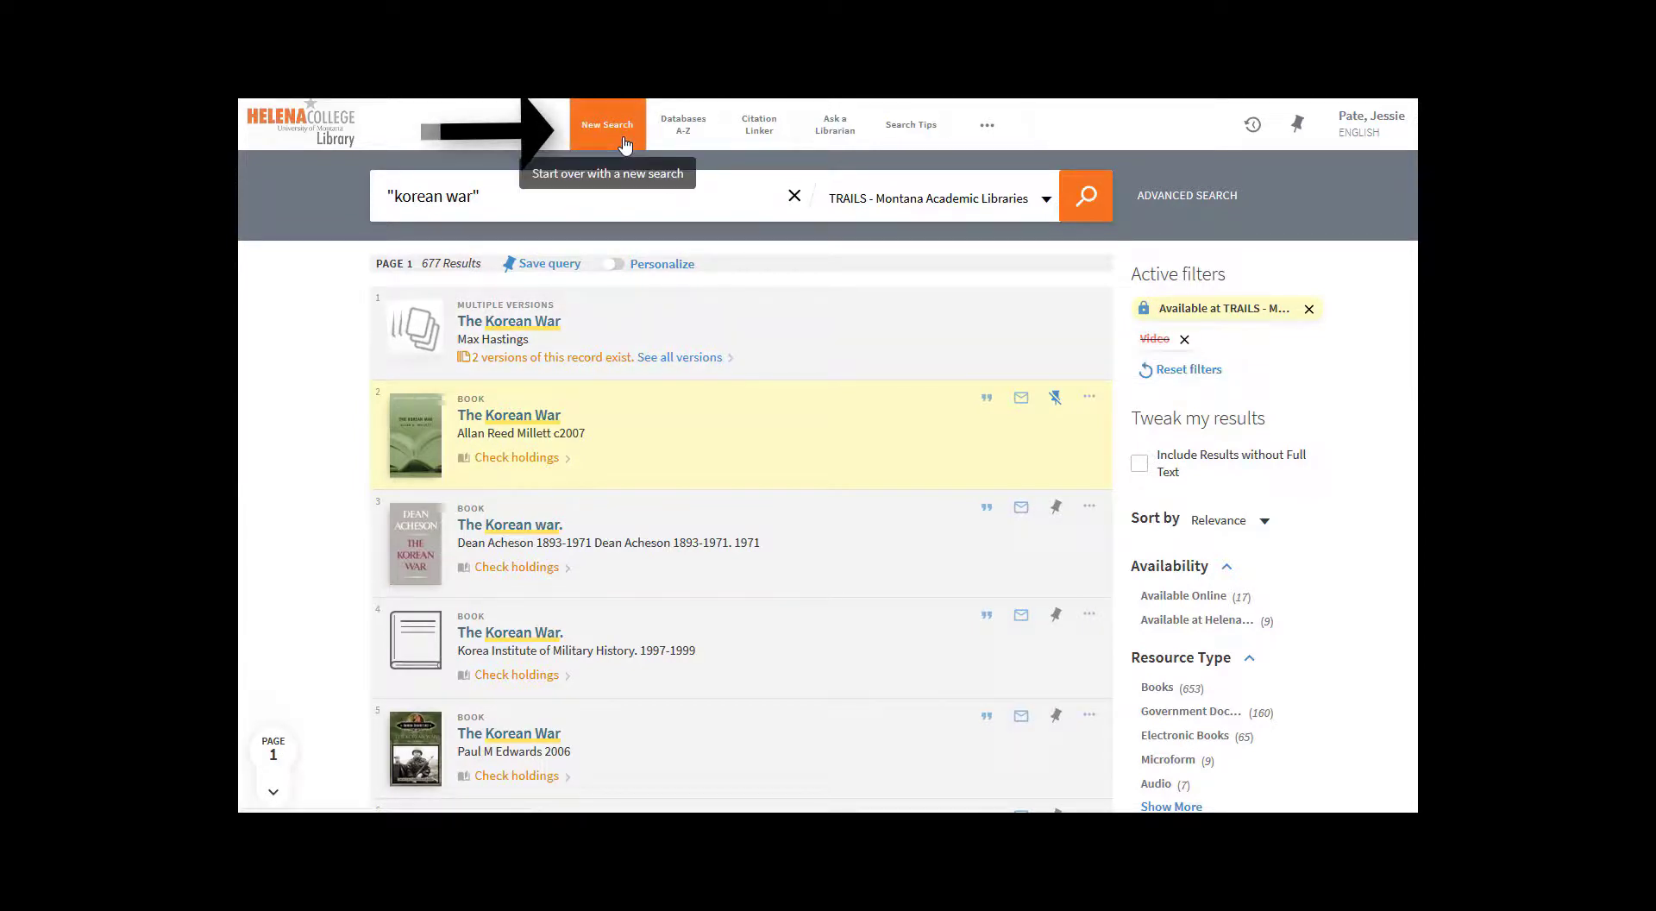
View My Favorites, then go to My Account to see the ILL request sent to partner
{"action": "left_click", "coordinate": [1296, 123]}
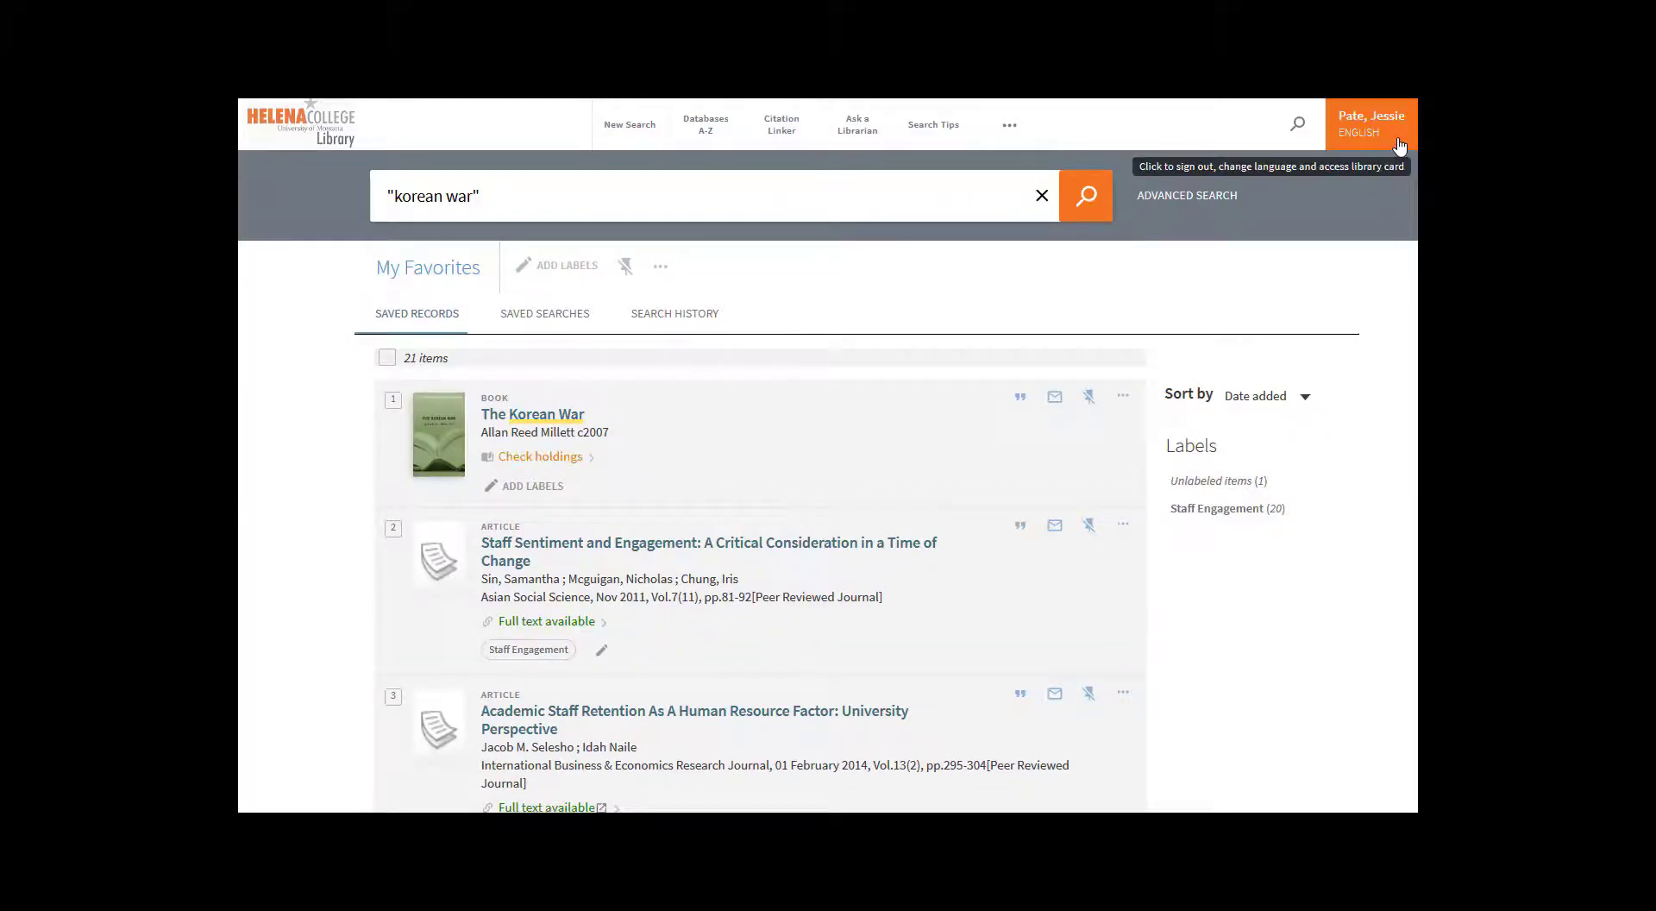
{"action": "left_click", "coordinate": [1371, 123]}
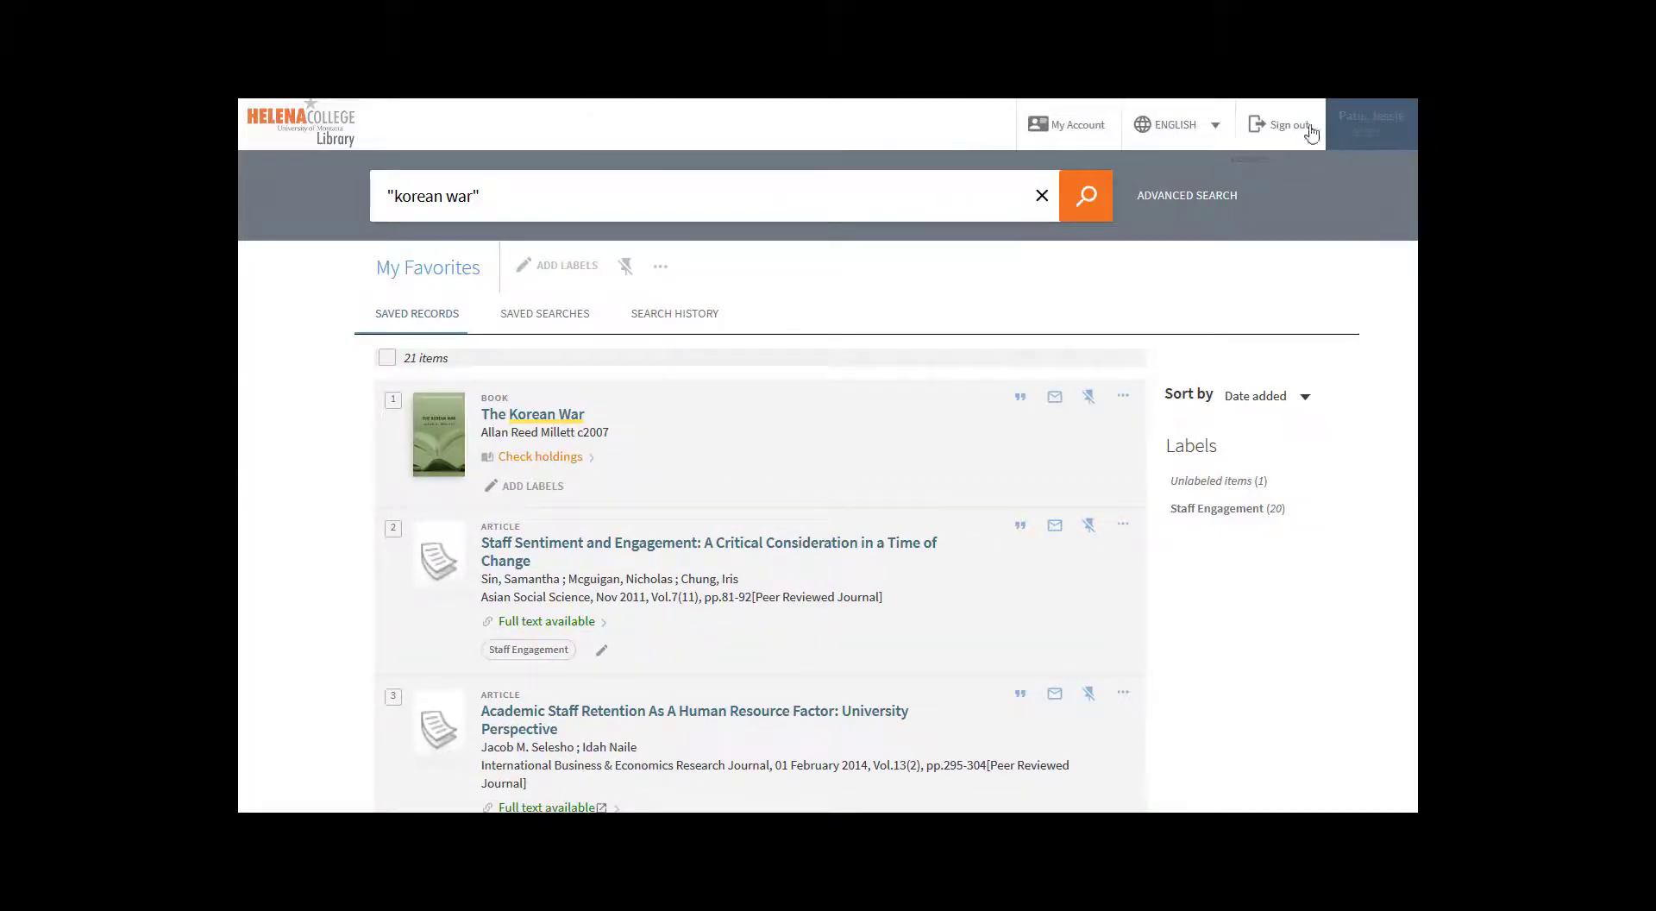
{"action": "left_click", "coordinate": [1067, 125]}
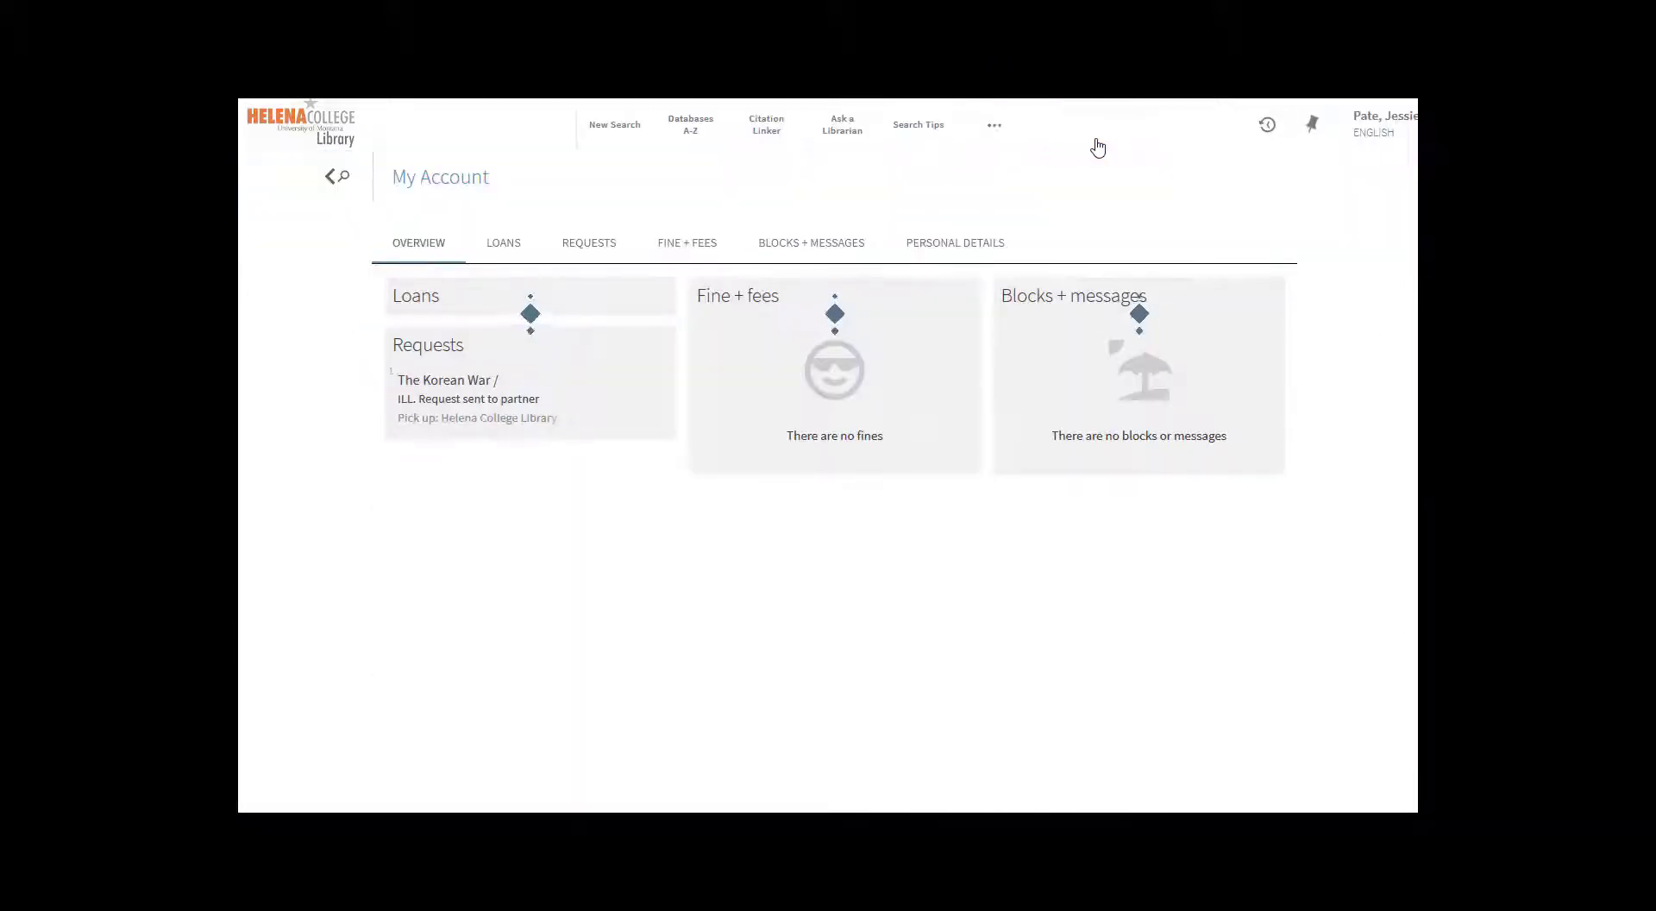